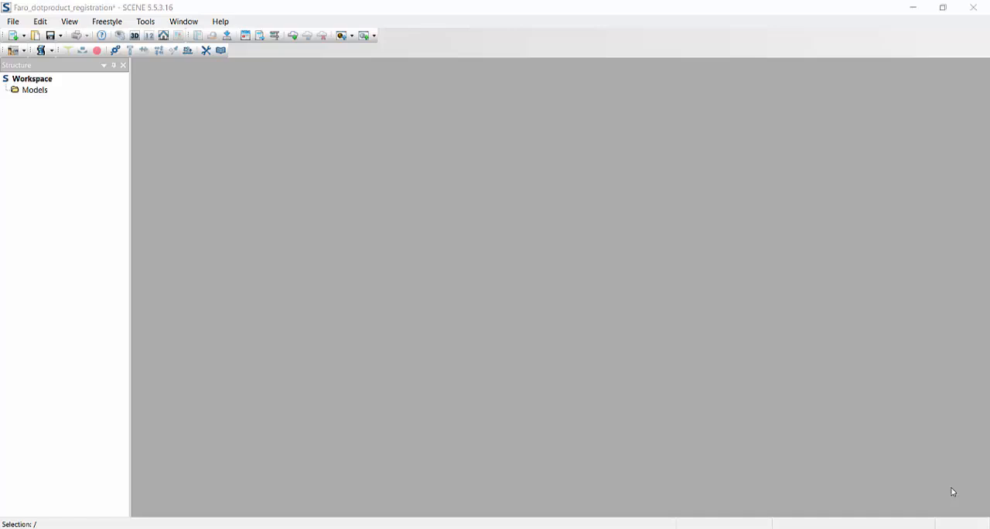
mouse_move(87, 205)
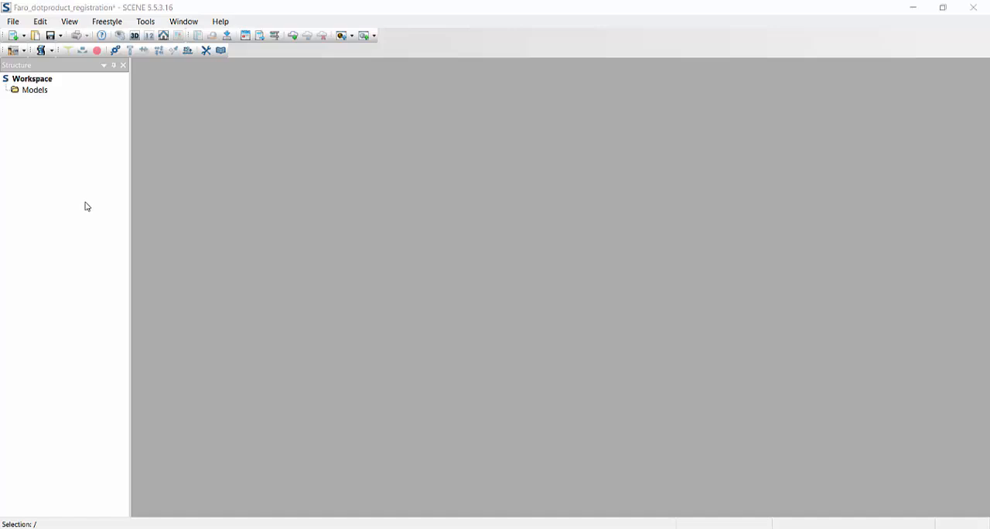
Open File Explorer over the empty Faro_dotproduct_registration project.
left_click(32, 78)
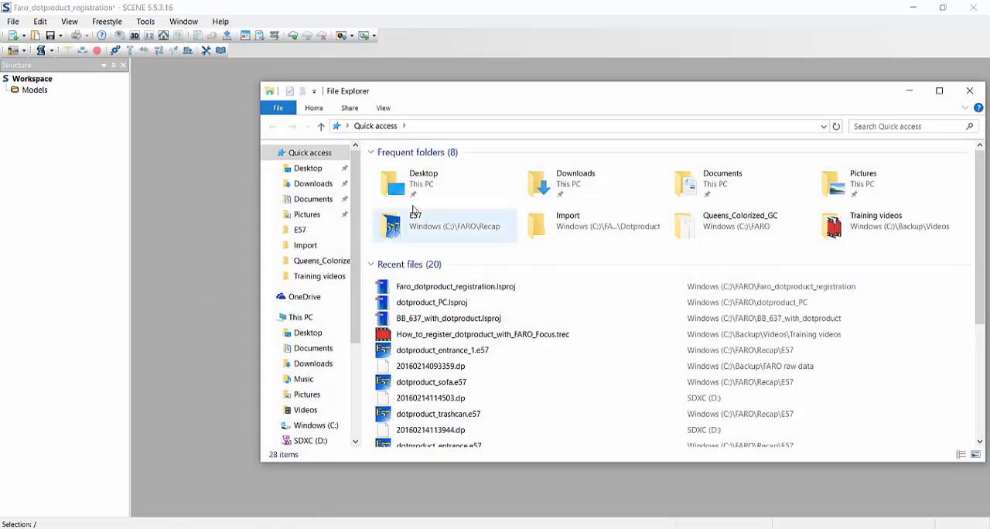
Import dotproduct_entrance_1.e57 from the FARO E57 folder and accept the import warning.
scroll("down", 3)
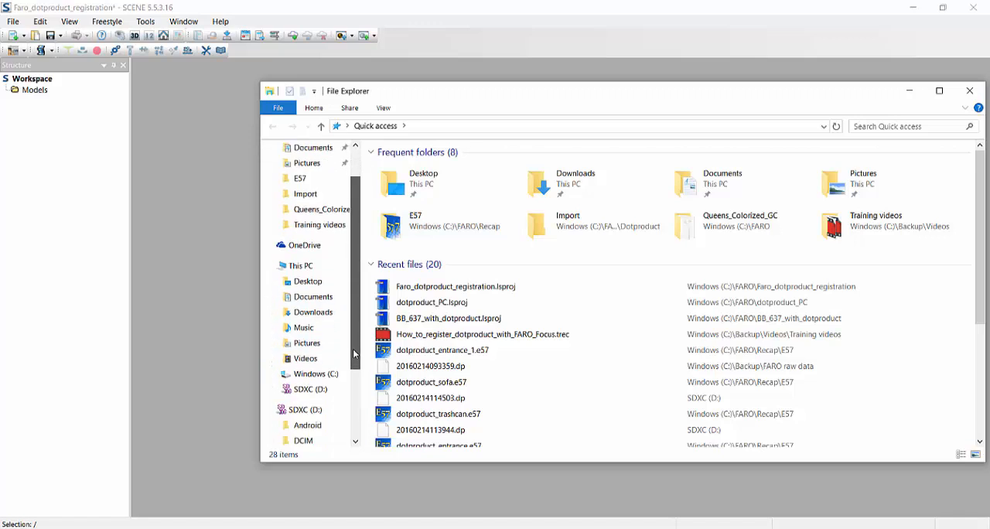
left_click(316, 373)
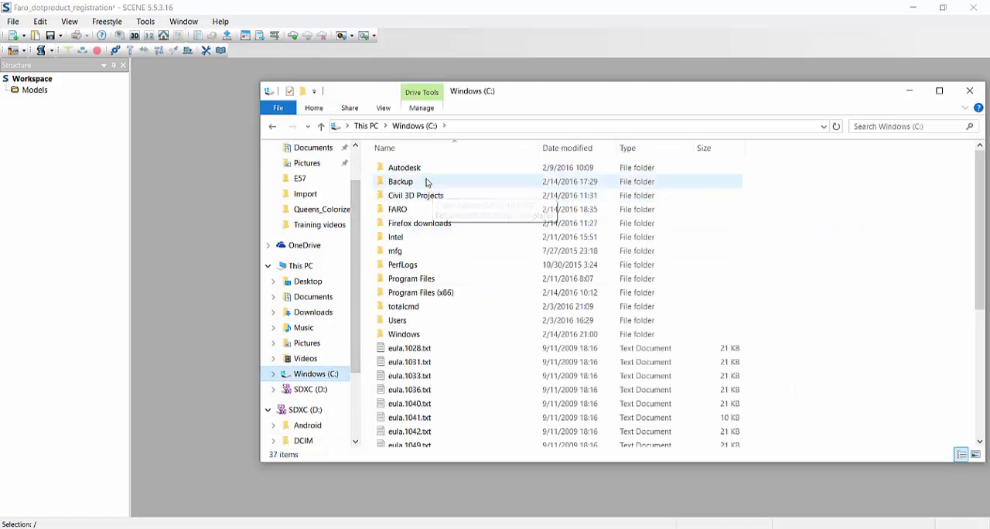
double_click(400, 181)
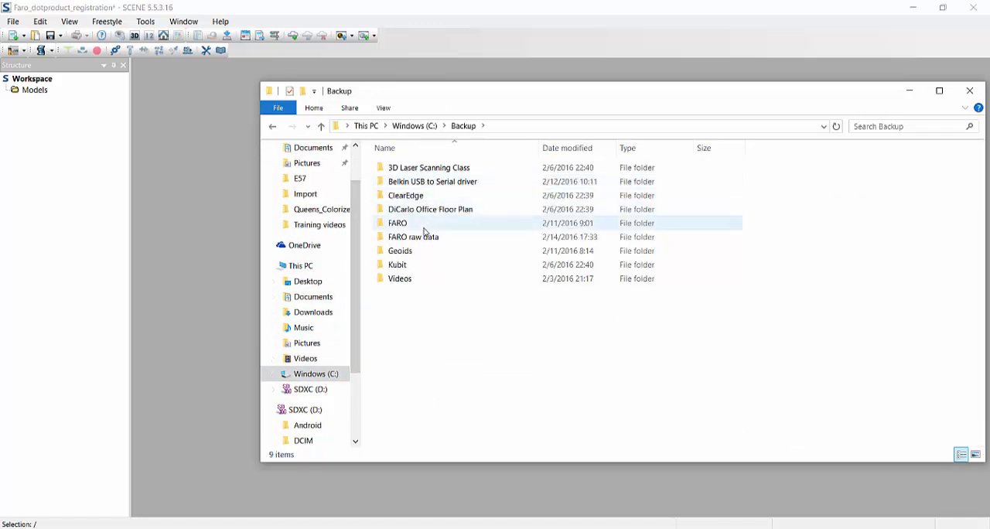
double_click(413, 237)
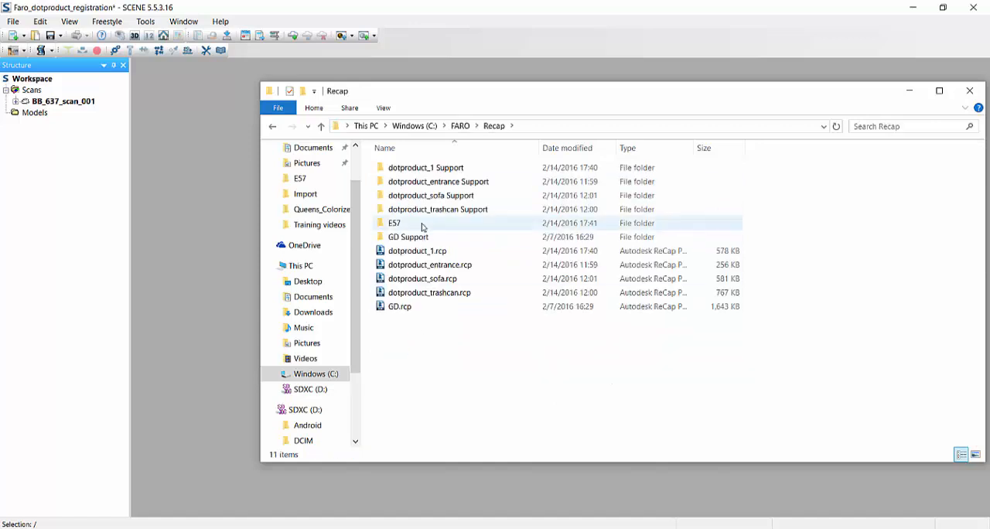
double_click(394, 223)
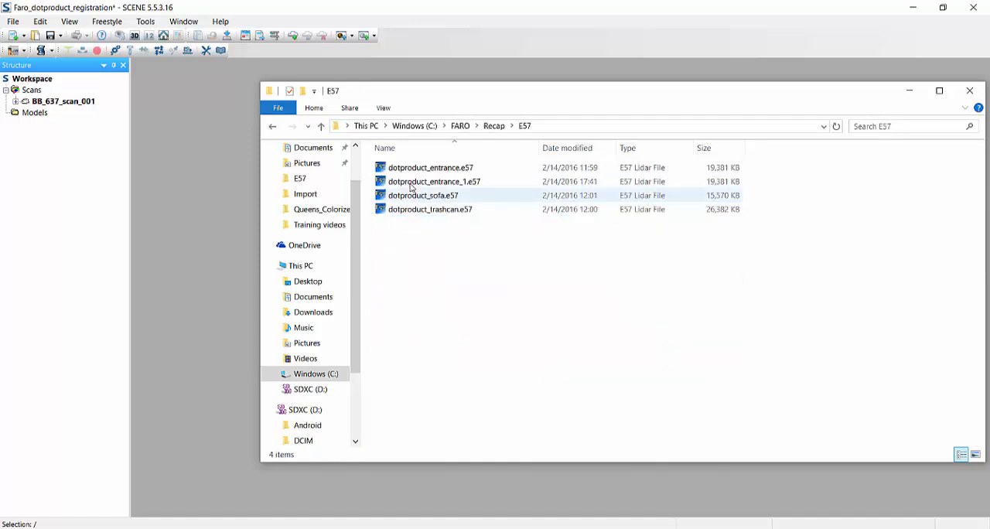
left_click(433, 181)
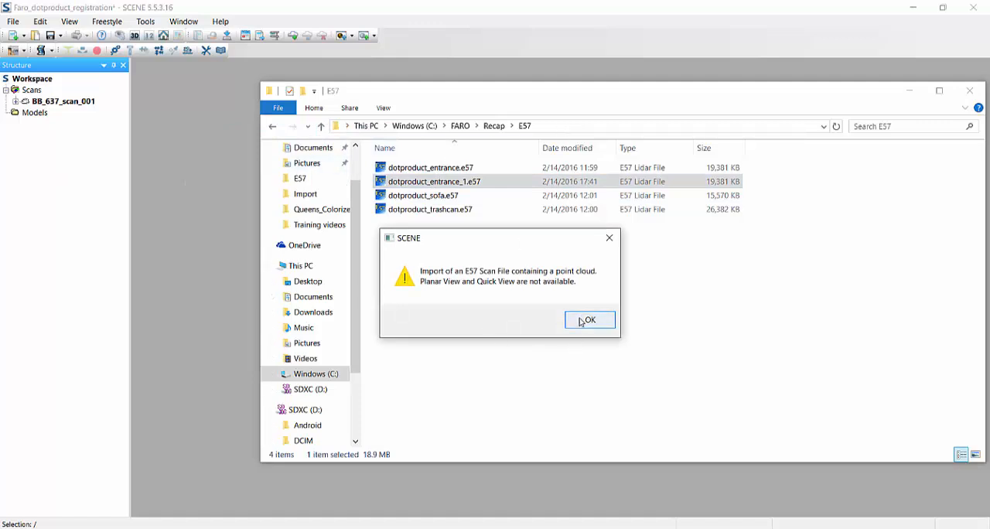
left_click(589, 320)
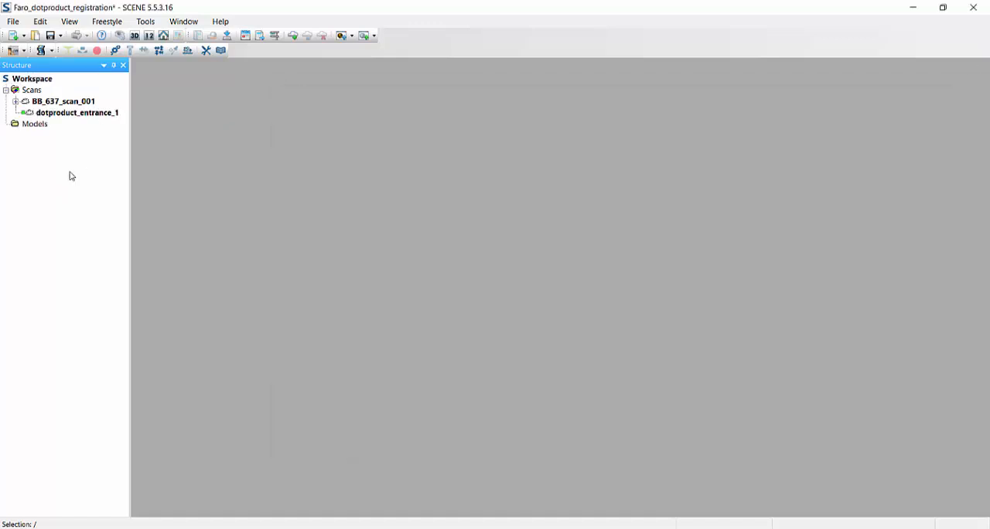
Show BB_637_scan_001 as a 3D point cloud of the staircase.
right_click(62, 101)
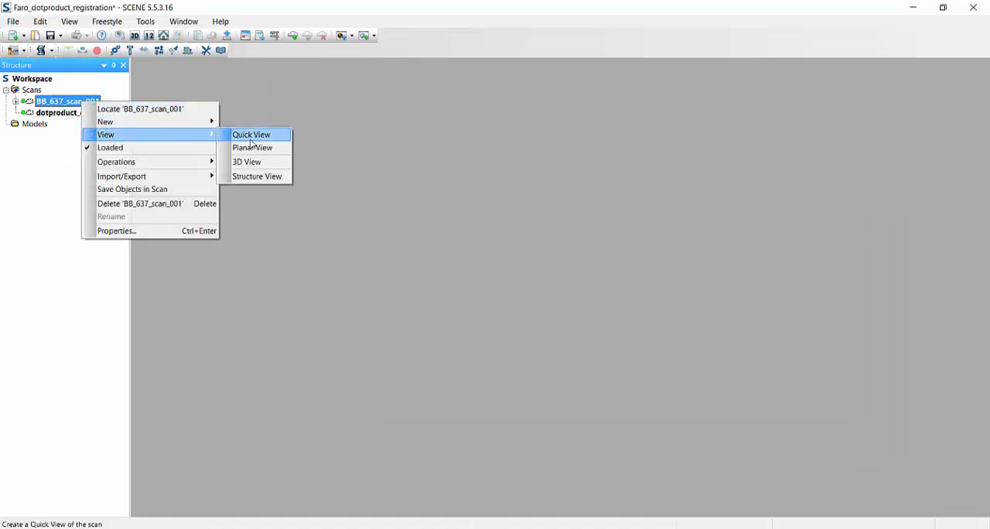
mouse_move(247, 162)
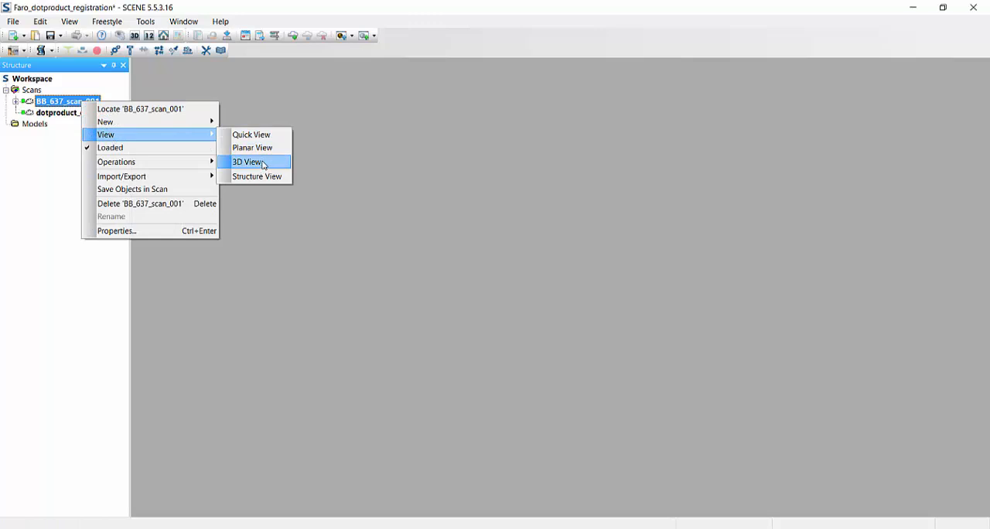
left_click(247, 161)
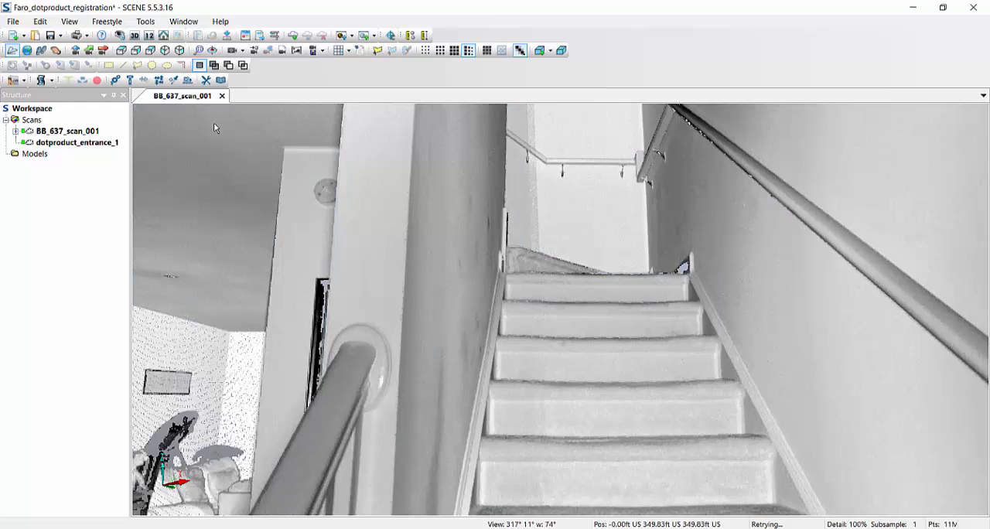
View dotproduct_entrance_1 in 3D and orbit through the tiled entrance hallway.
right_click(73, 142)
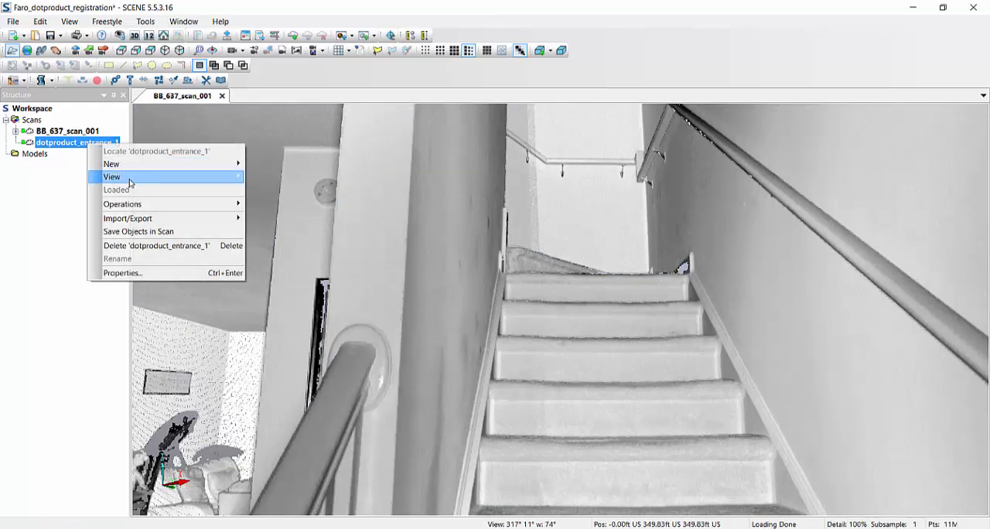
left_click(112, 176)
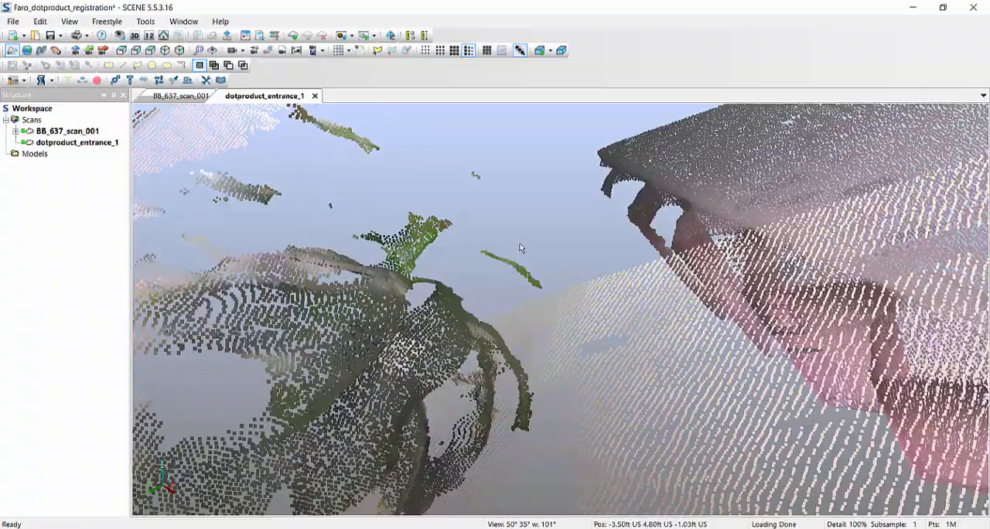
left_click_drag(521, 247, 460, 261)
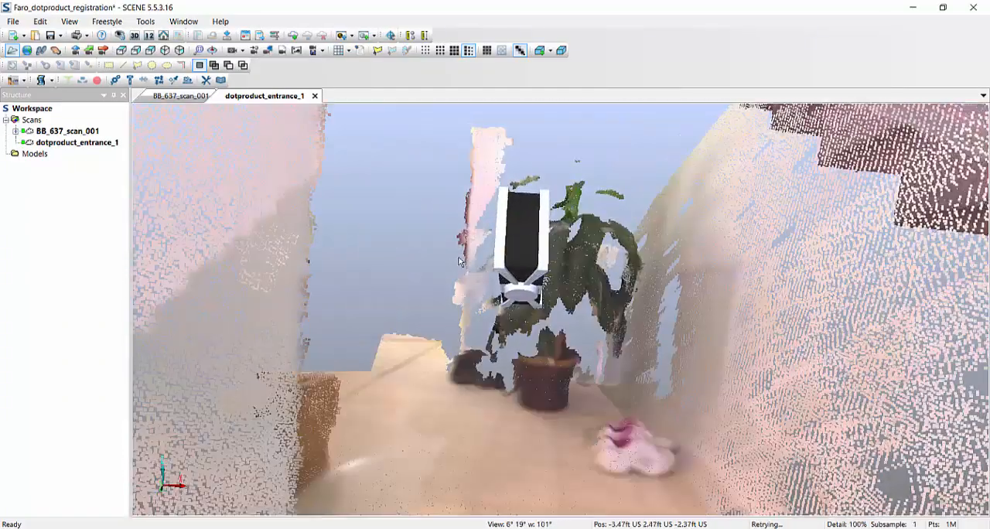
left_click_drag(456, 263, 557, 232)
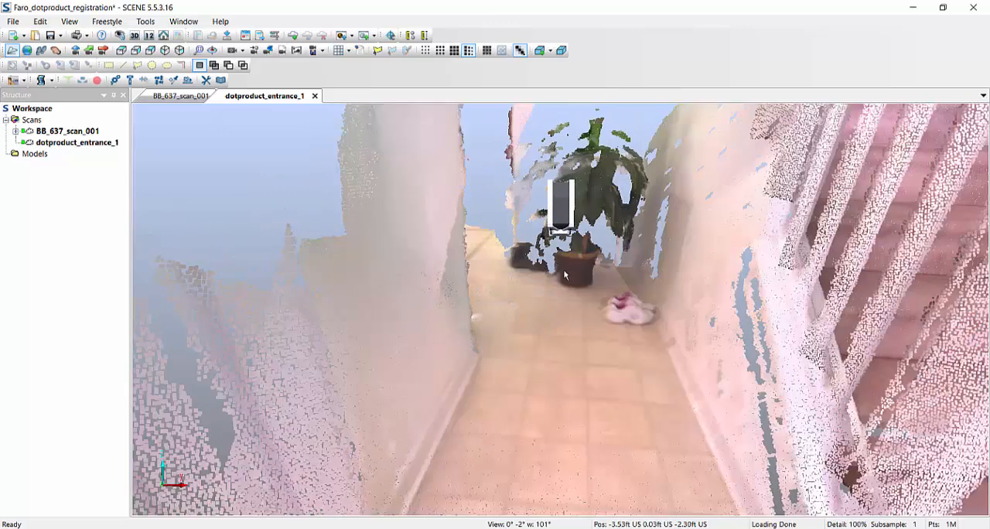
mouse_move(576, 275)
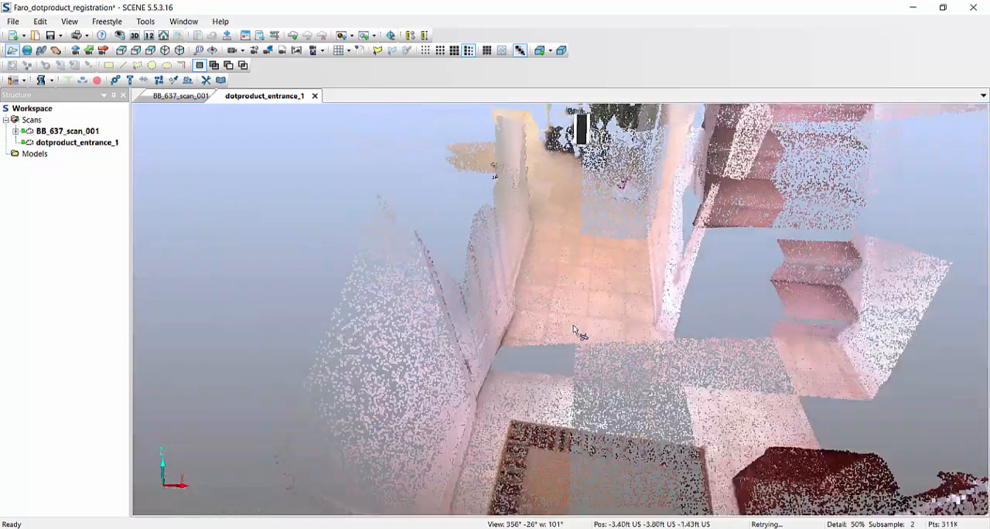
left_click_drag(573, 333, 568, 289)
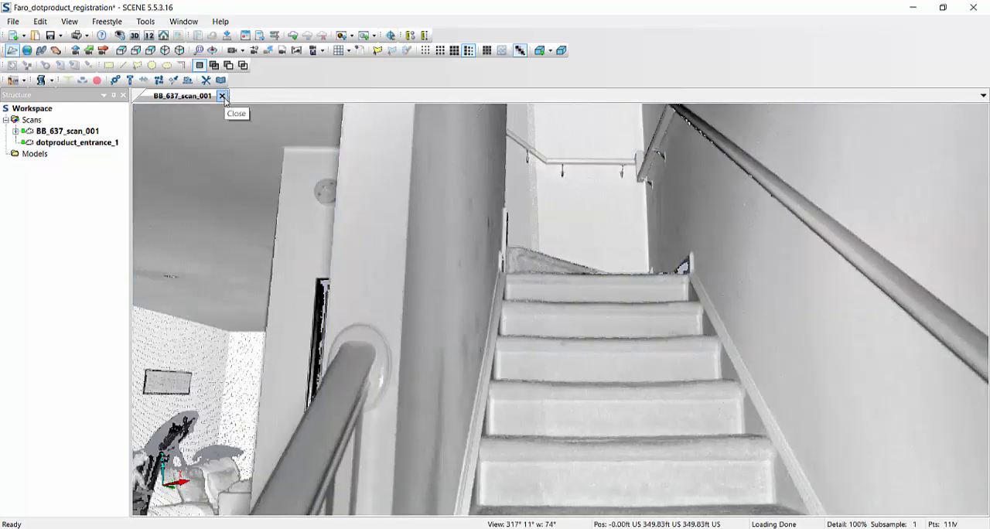
Close the BB_637_scan_001 3D view and bring up the scan's action menu.
left_click(223, 96)
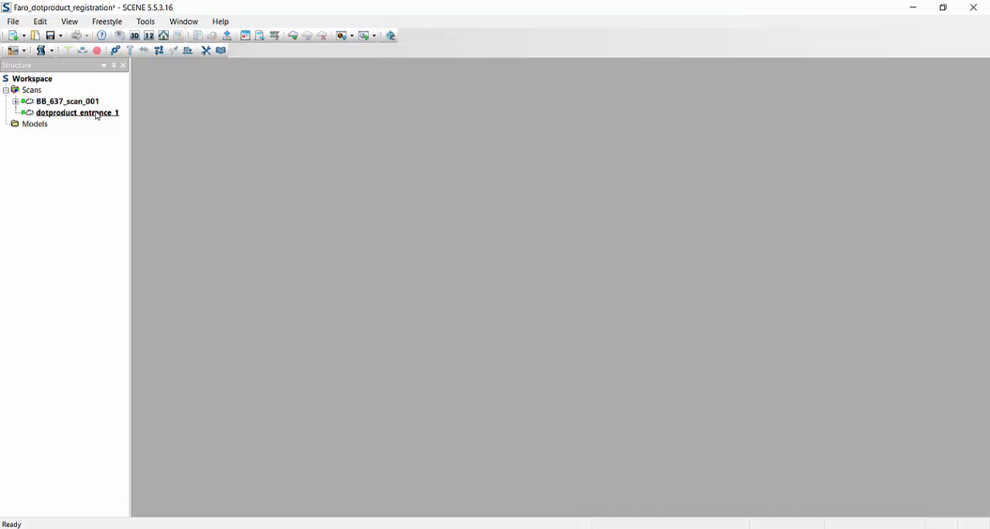
left_click(68, 102)
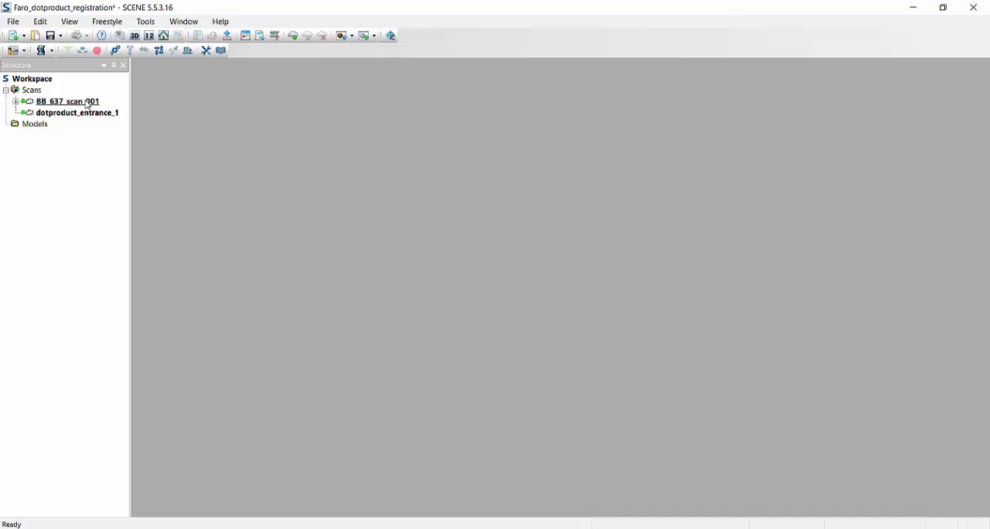
right_click(67, 102)
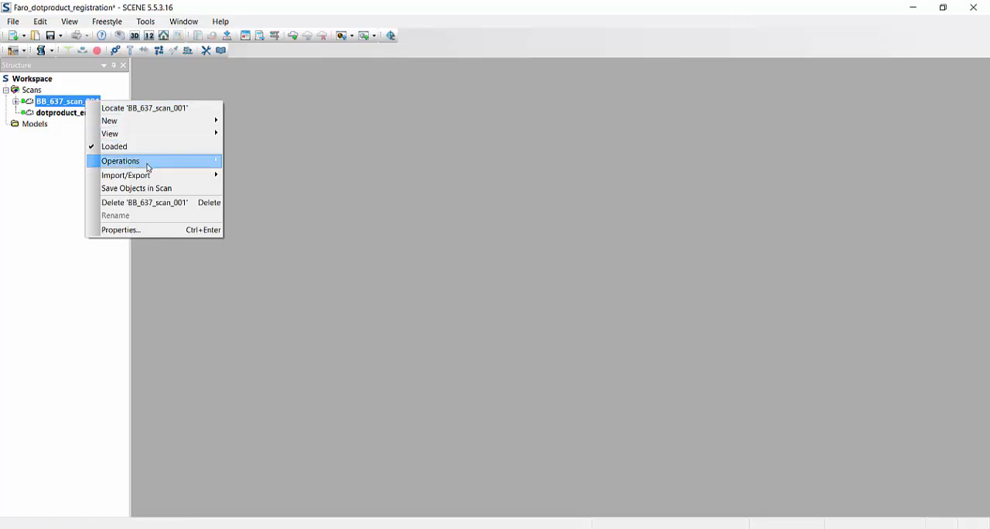
mouse_move(120, 161)
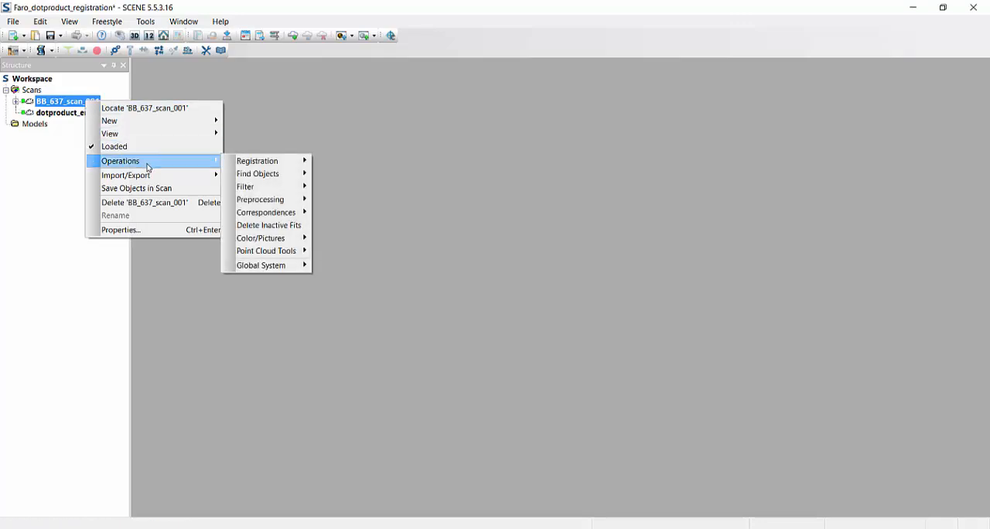
mouse_move(110, 133)
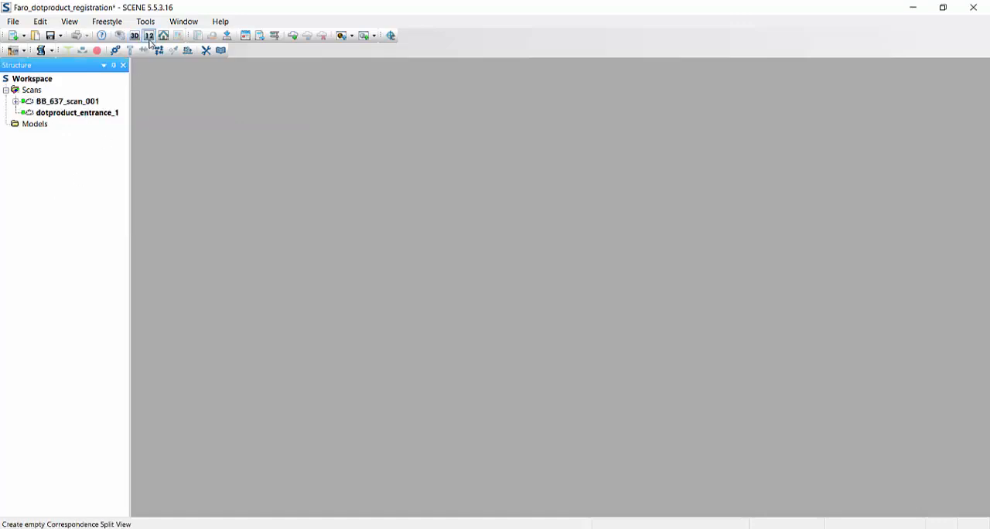
mouse_move(149, 35)
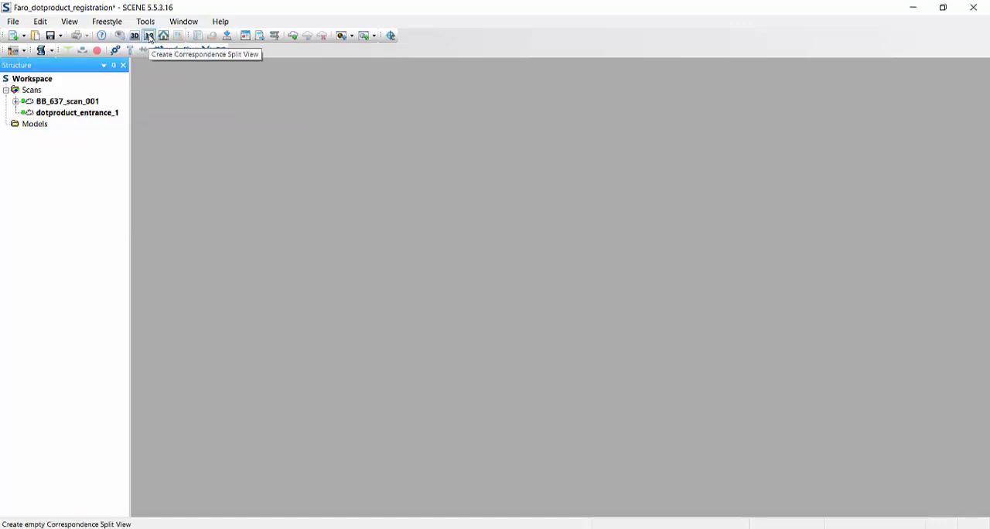
Pair dotproduct_entrance_1 in a correspondence split view, orbit it, then close it.
left_click(147, 35)
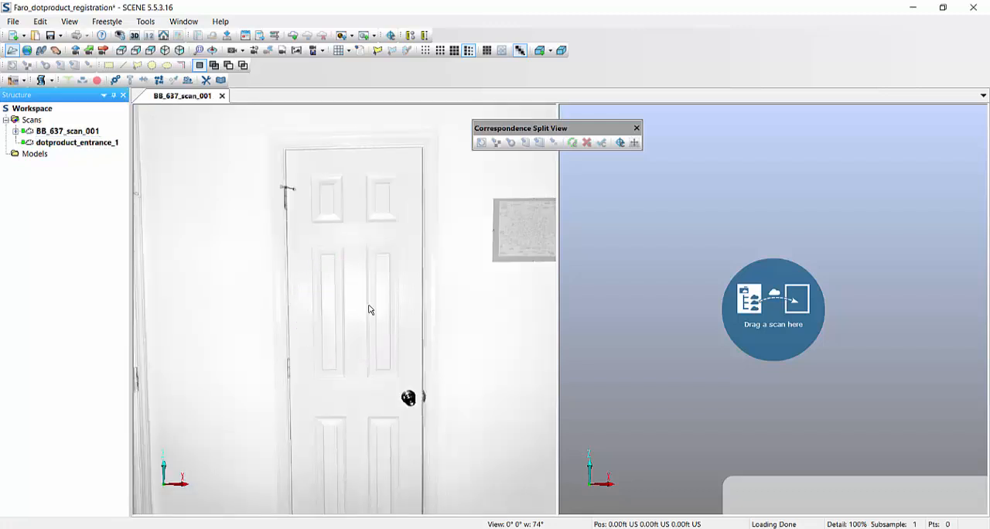
left_click(77, 142)
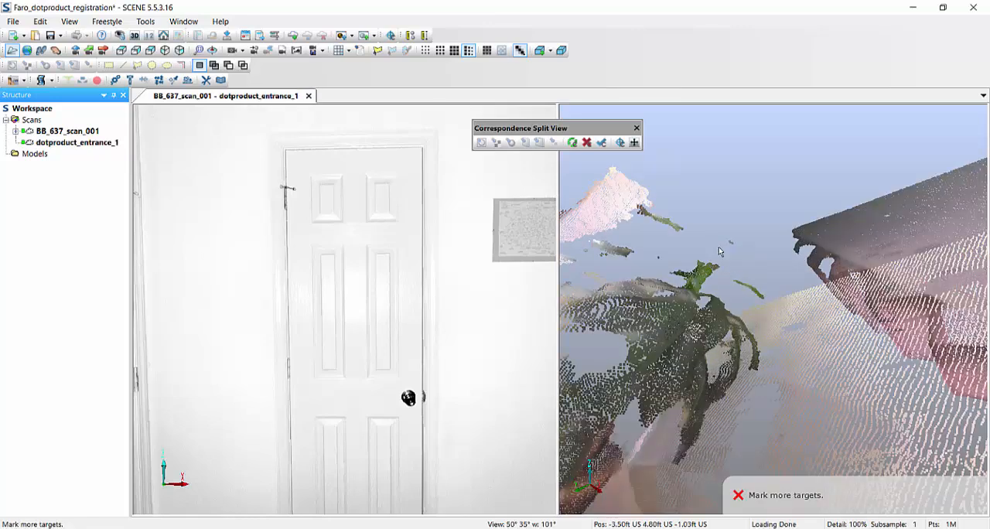
mouse_move(433, 323)
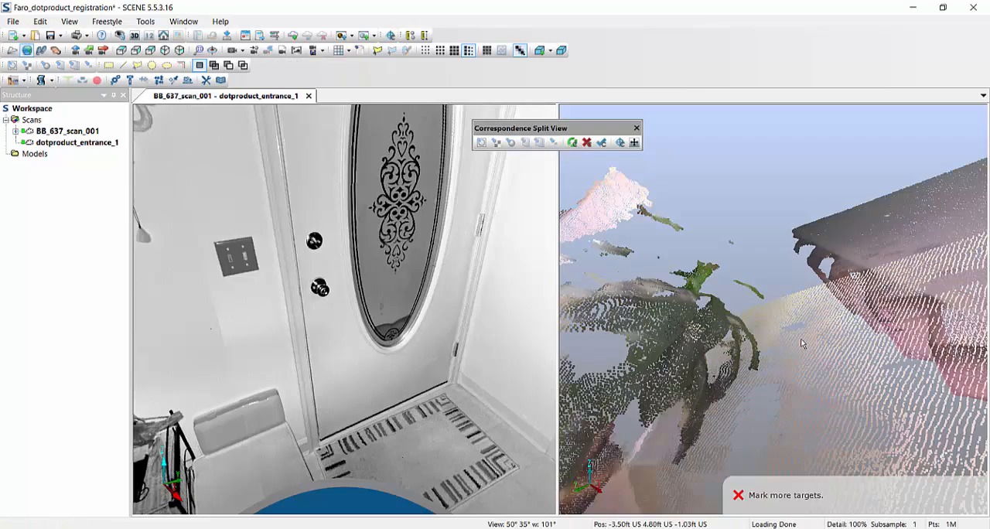
left_click_drag(801, 343, 756, 309)
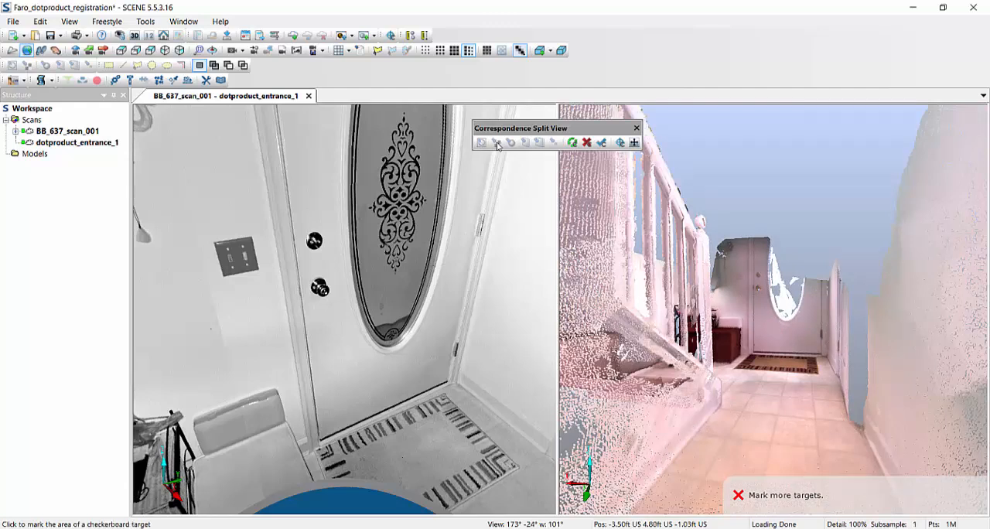
mouse_move(523, 142)
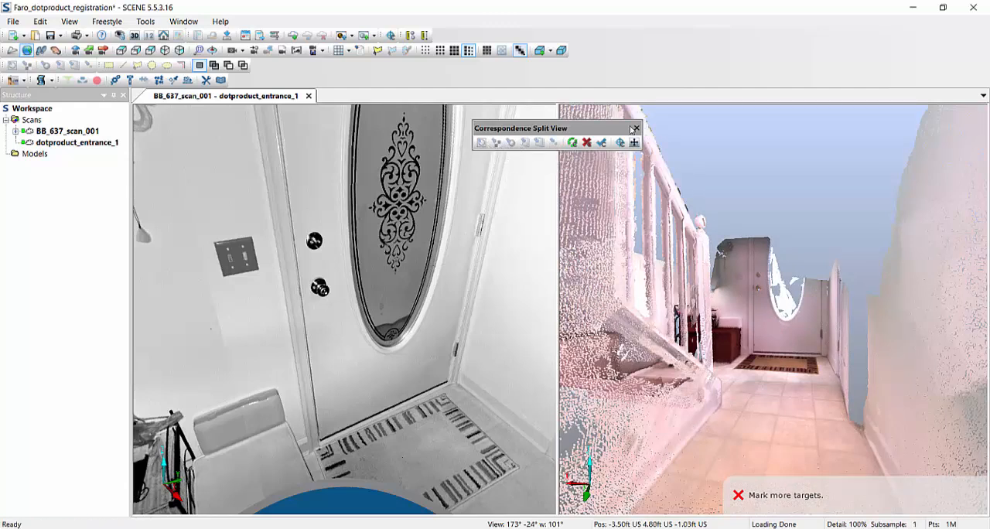
left_click(635, 129)
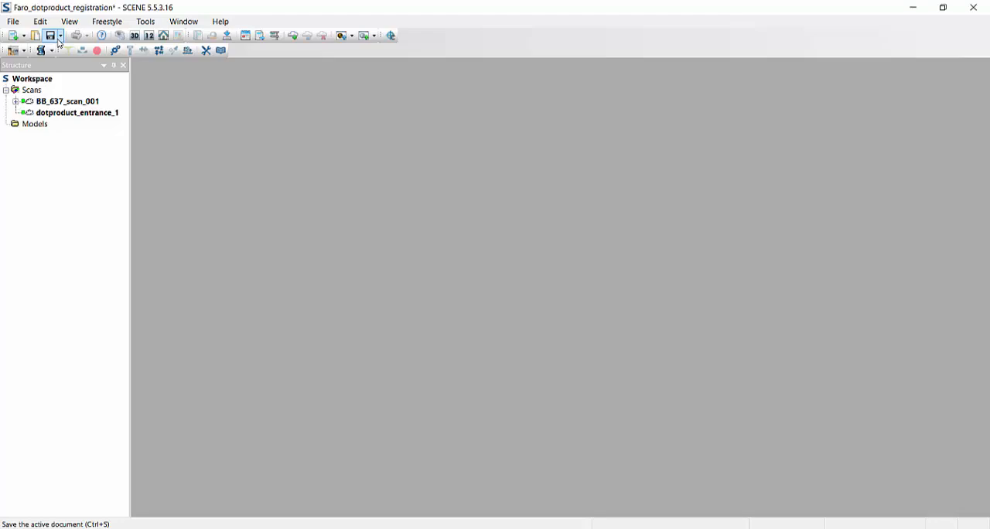
Save the project as revision 2 with the comment 'initial save'.
left_click(51, 36)
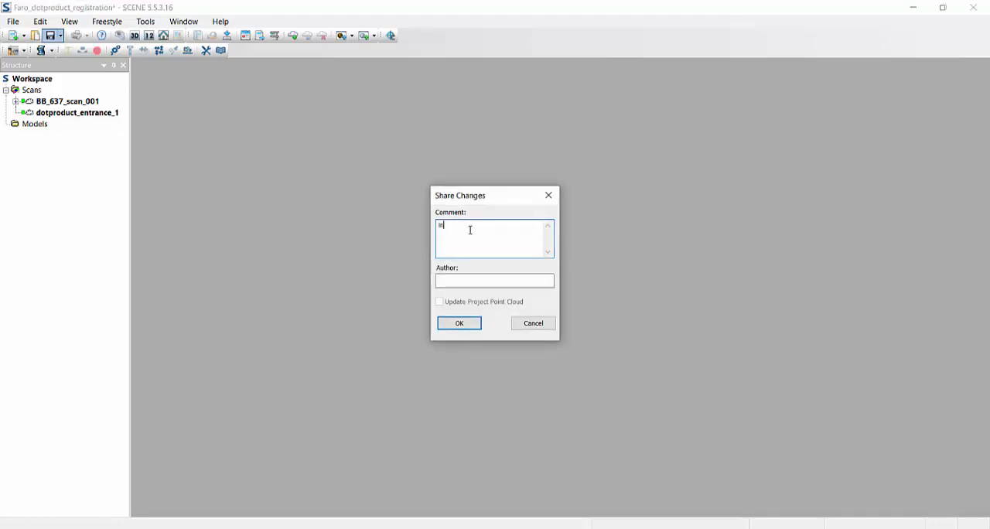
type("initial sa")
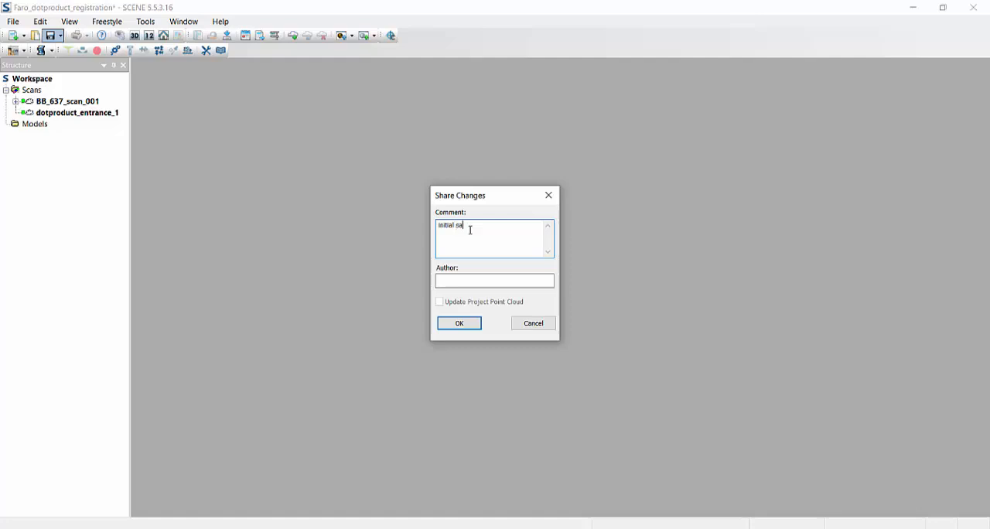
left_click(459, 322)
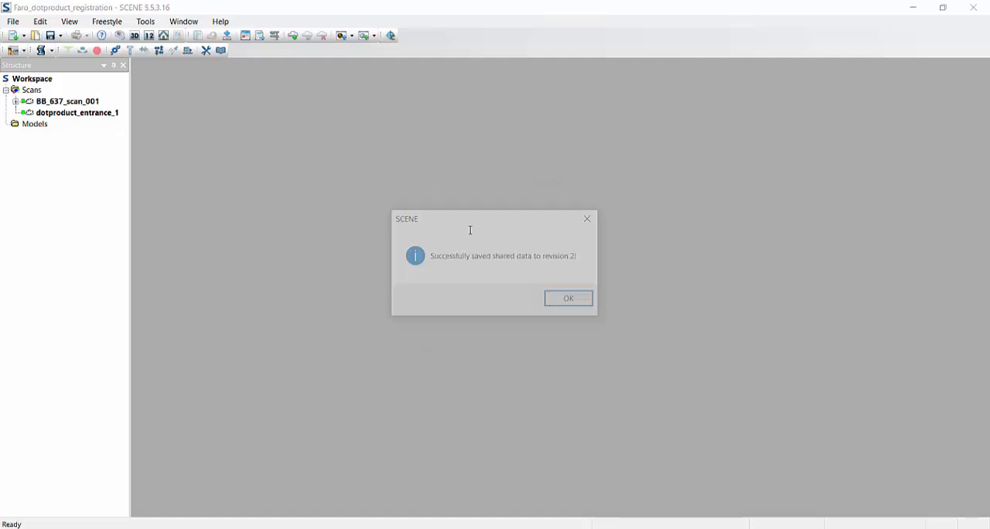
left_click(568, 298)
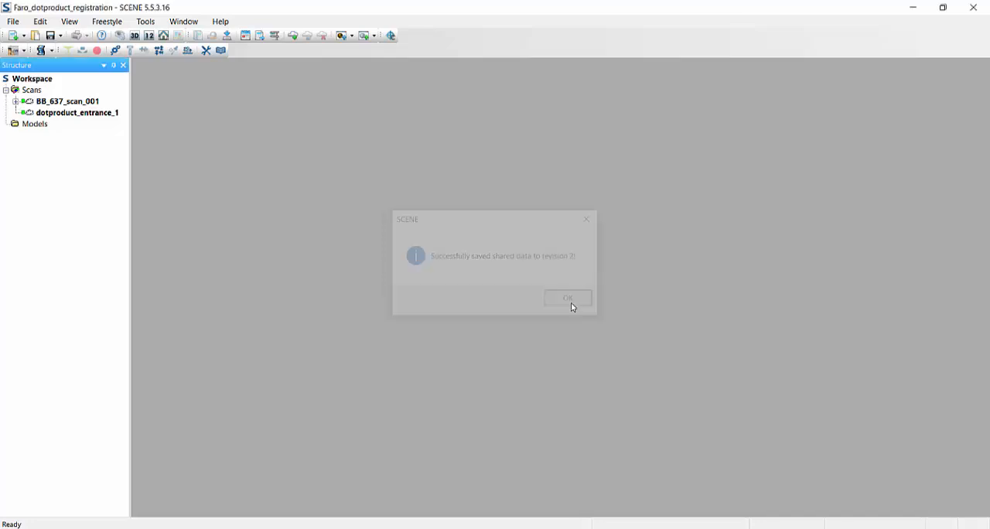
Create a scan point cloud for dotproduct_entrance_1 using default settings.
right_click(75, 112)
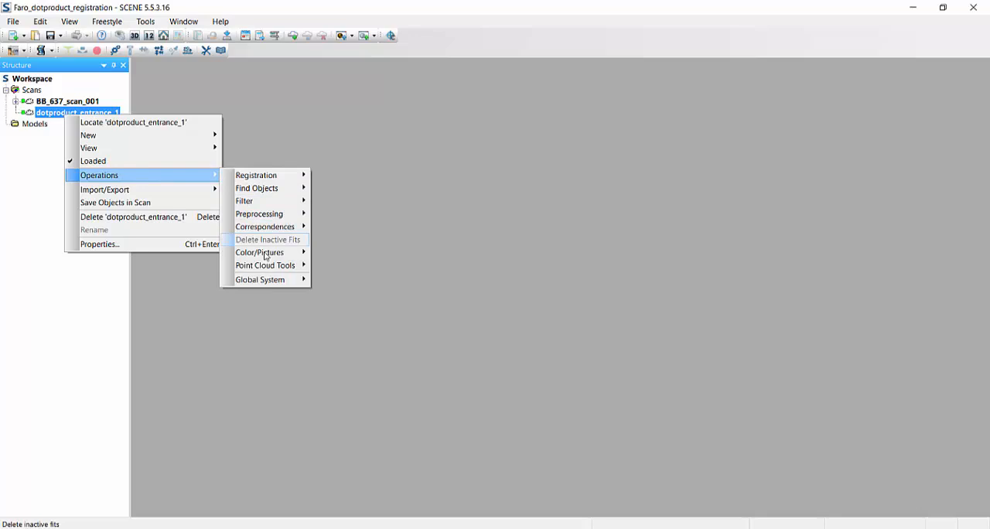
mouse_move(266, 265)
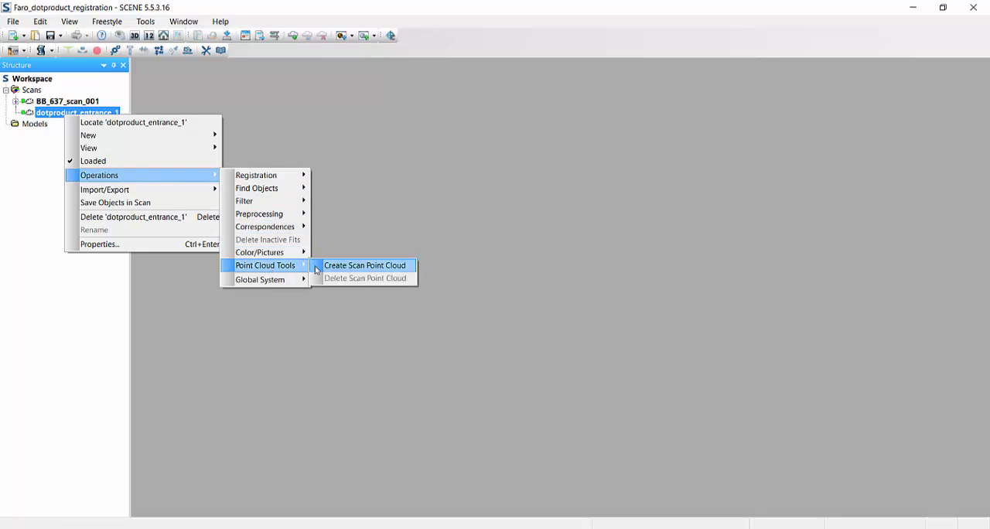
mouse_move(270, 265)
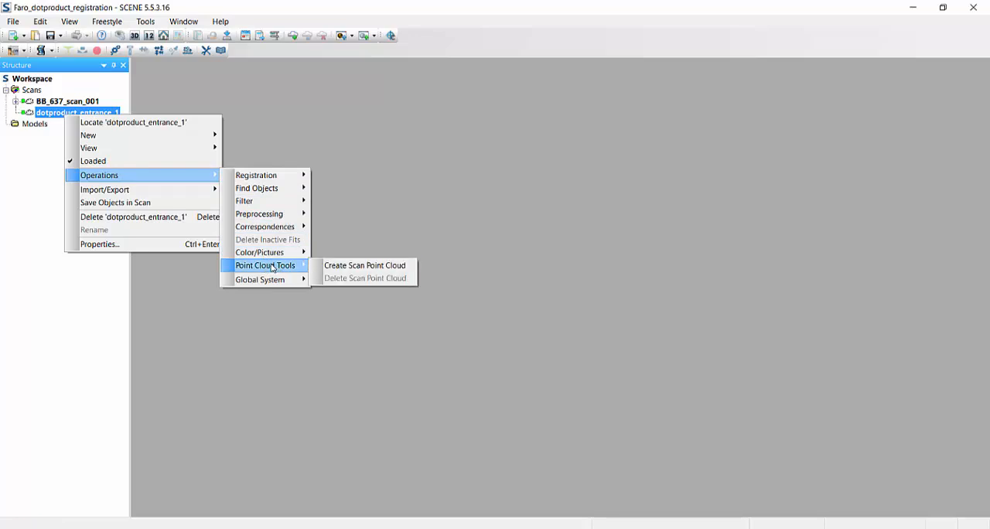
mouse_move(364, 265)
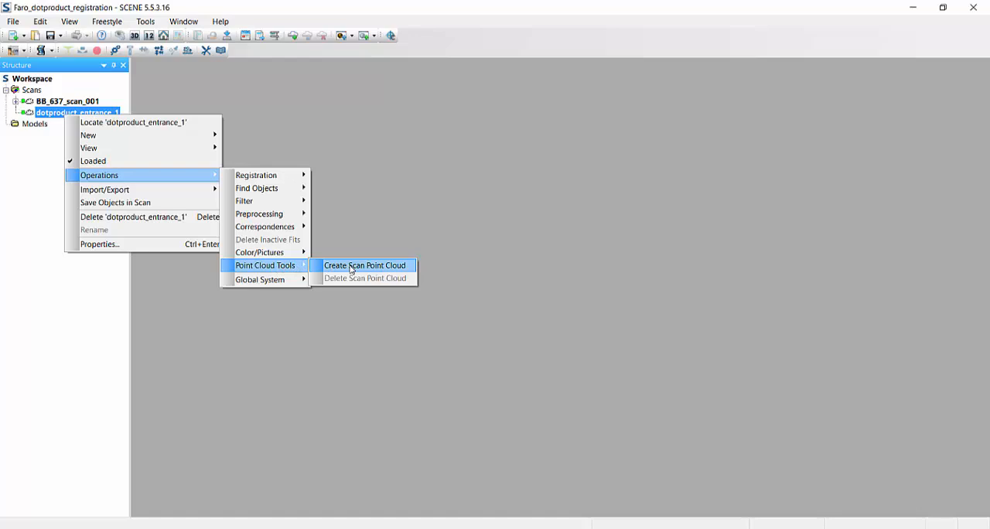
left_click(365, 266)
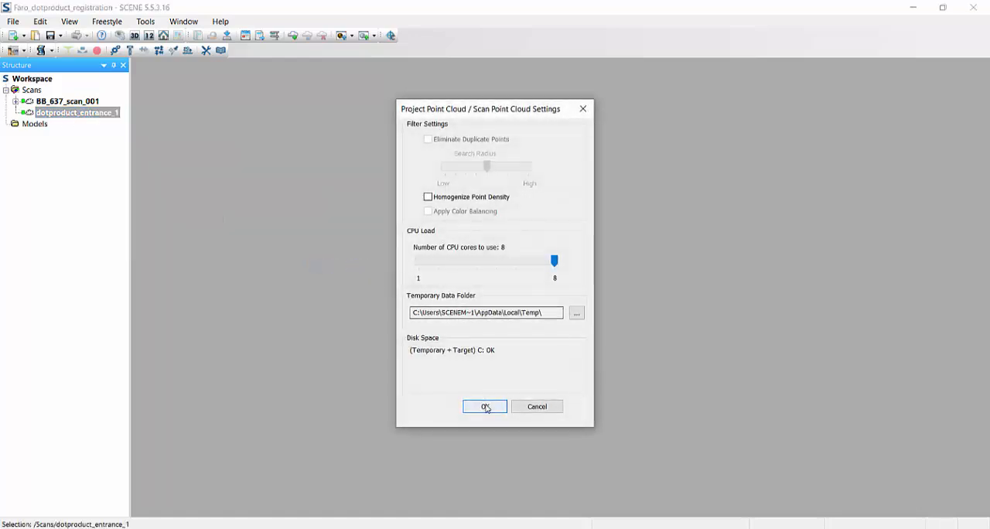
left_click(485, 406)
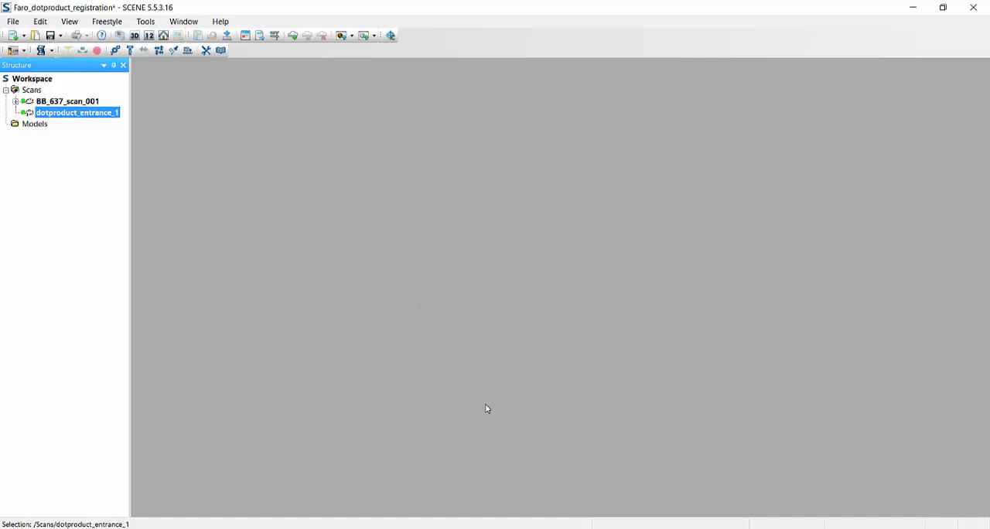
mouse_move(98, 122)
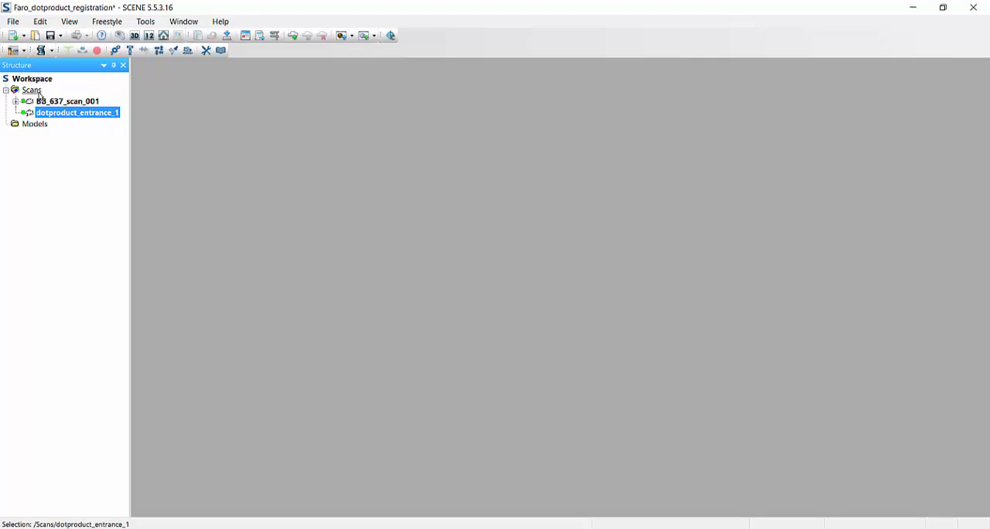
mouse_move(149, 36)
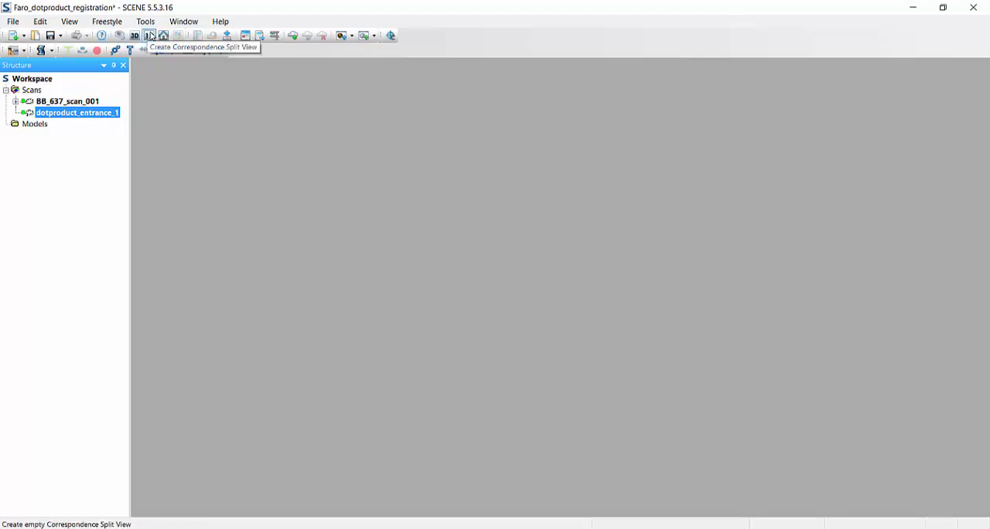
Create a new empty correspondence split view from the toolbar.
left_click(148, 35)
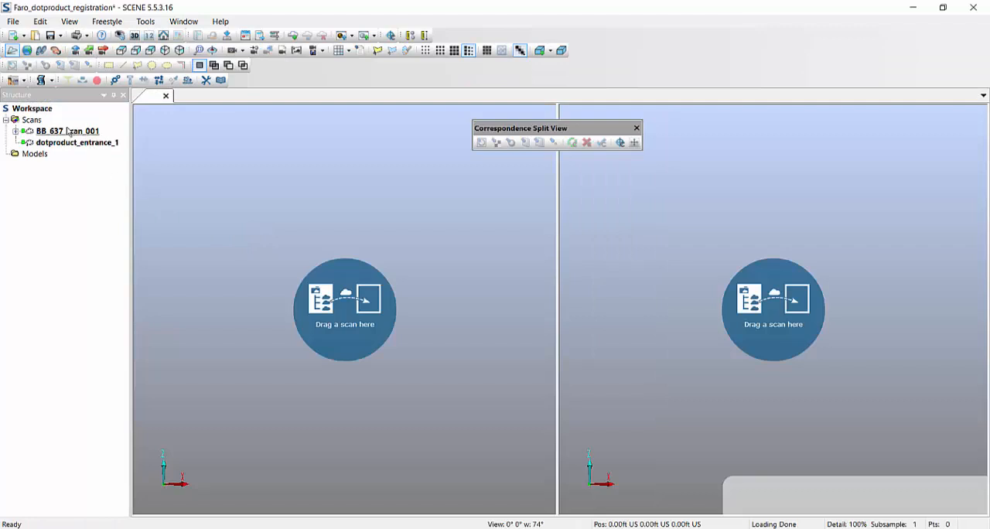
Load BB_637_scan_001 into the left pane and dotproduct_entrance_1 into the right.
left_click(66, 131)
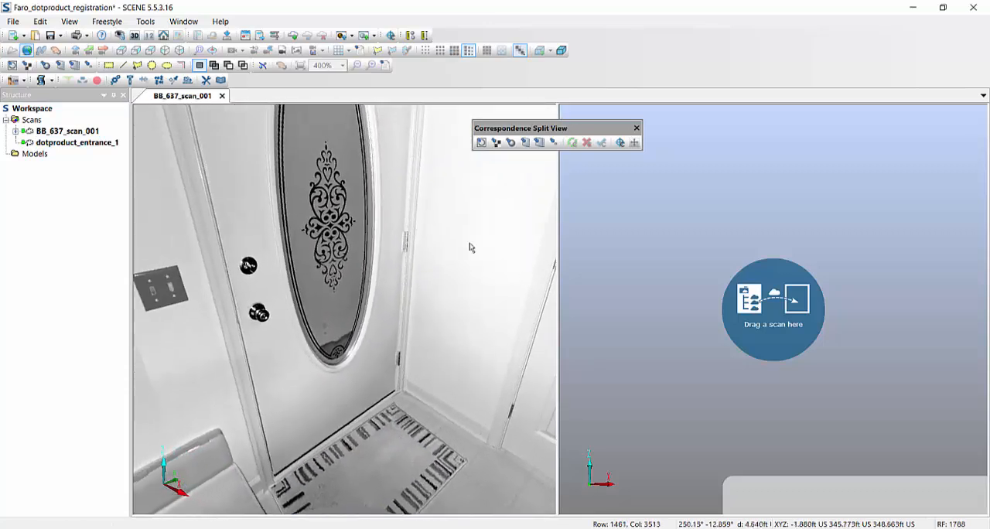
left_click(77, 142)
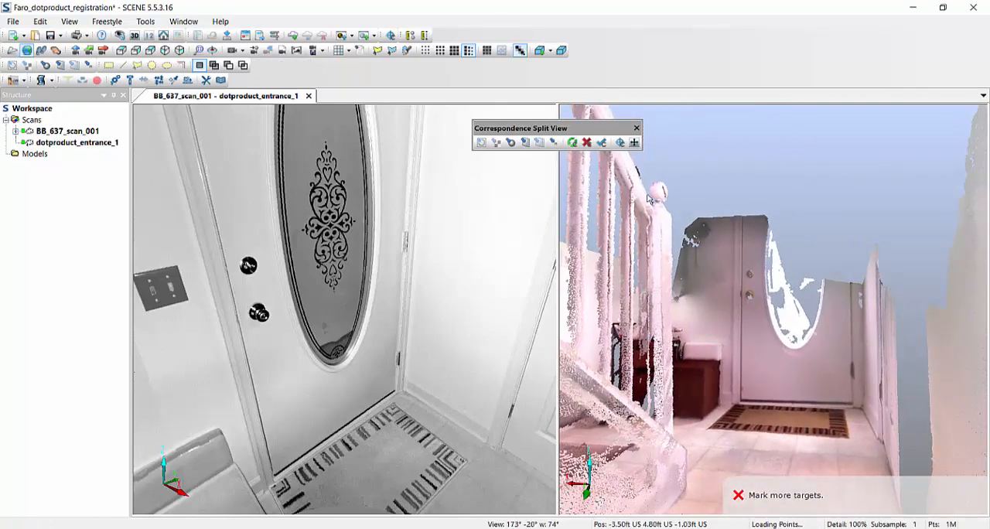
mouse_move(525, 143)
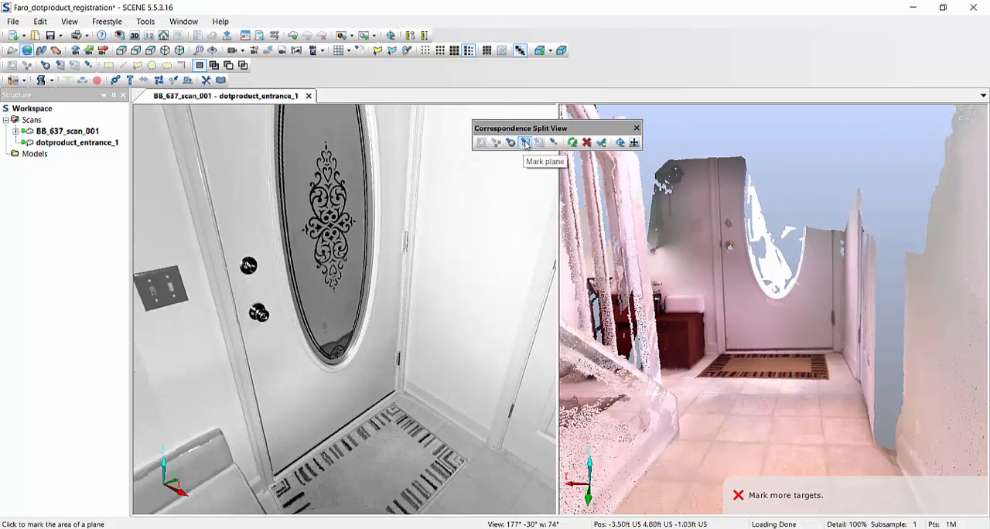
Mark target points Point1, Point2 and Point4 on matching door and wall features in both scans.
left_click(552, 143)
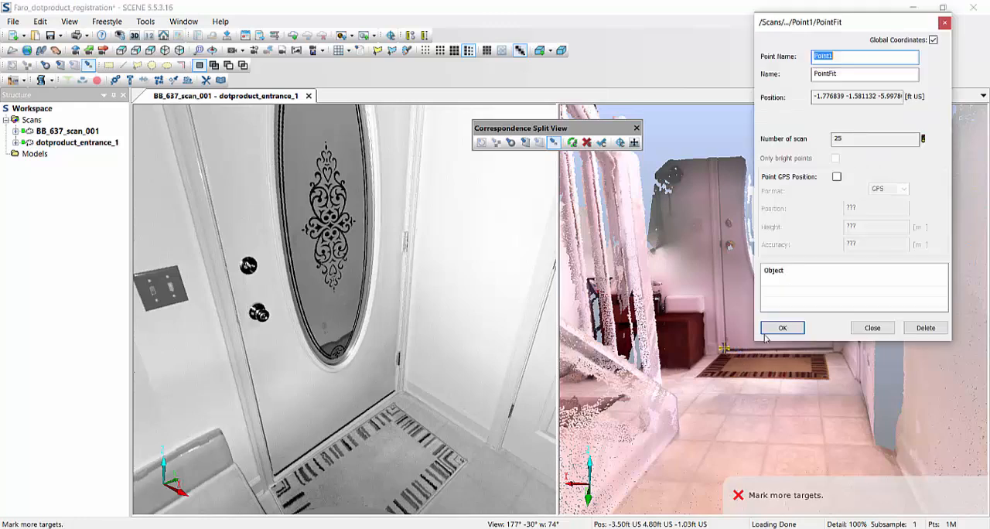
left_click(782, 328)
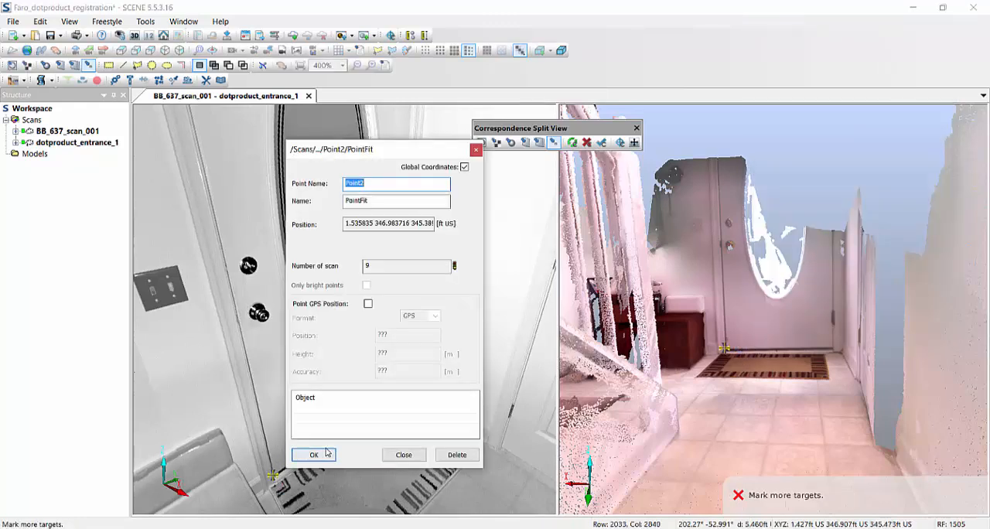
left_click(313, 454)
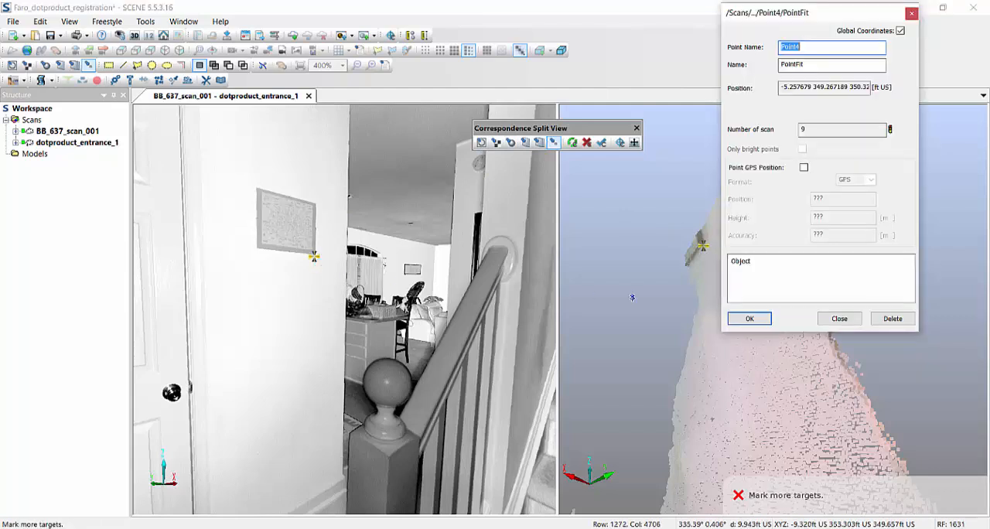
left_click(747, 318)
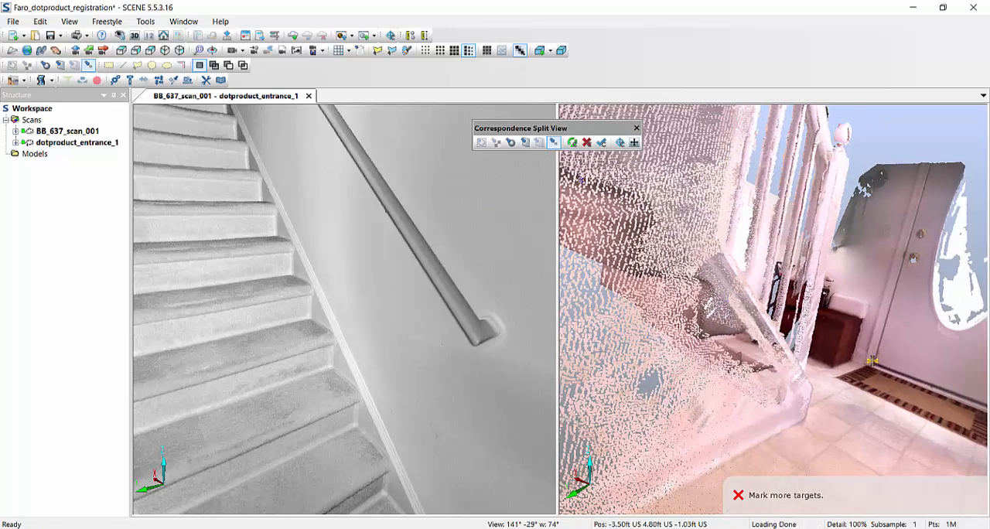
Add Point3d2 as a matched target, then orbit the point cloud to check the entrance.
left_click(12, 51)
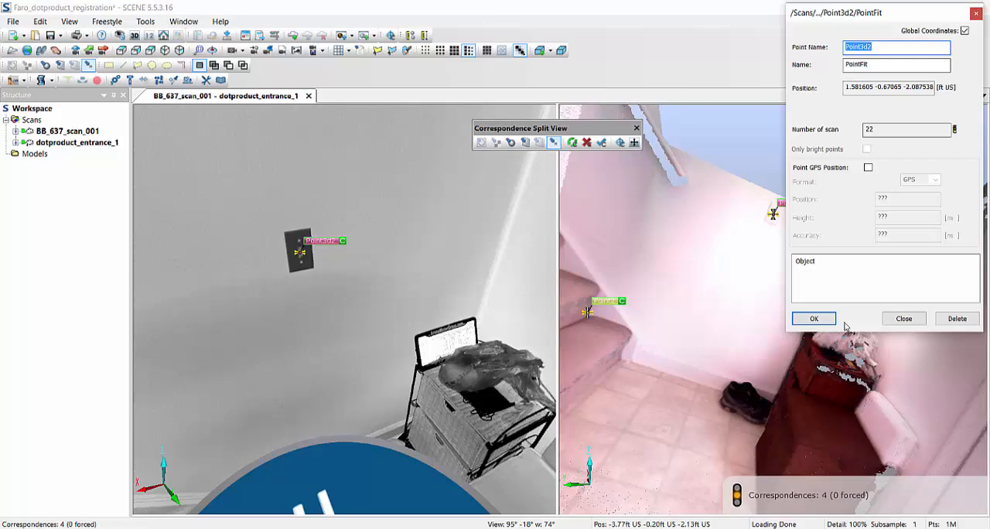
left_click(812, 318)
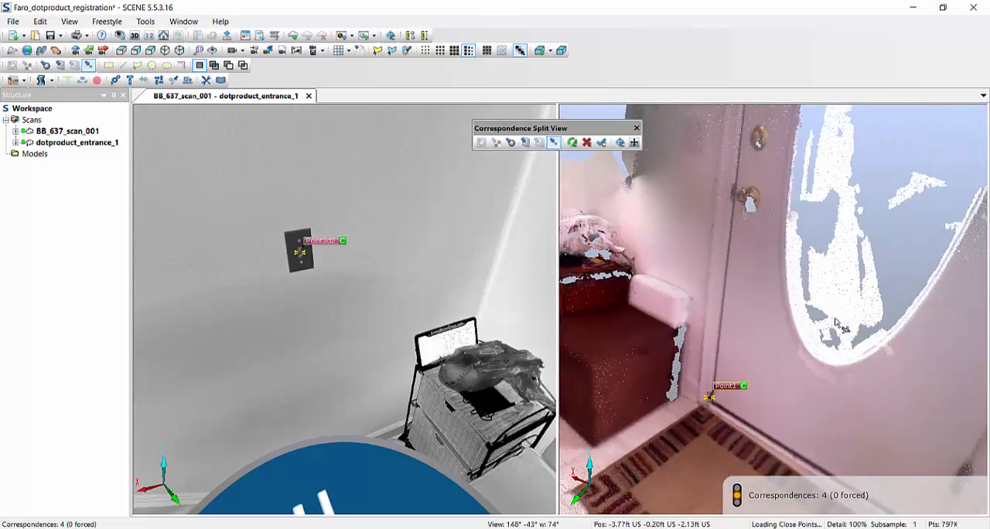
left_click_drag(835, 322, 800, 345)
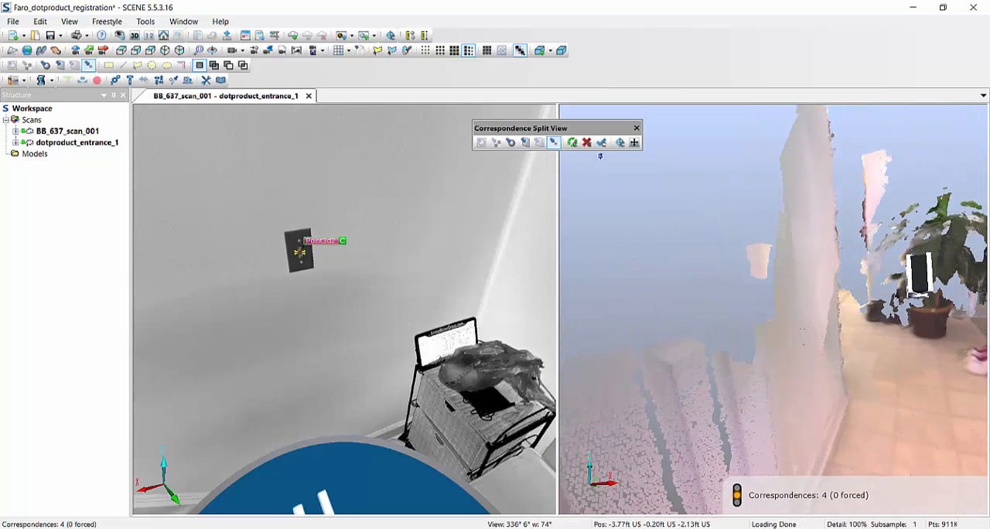
mouse_move(601, 143)
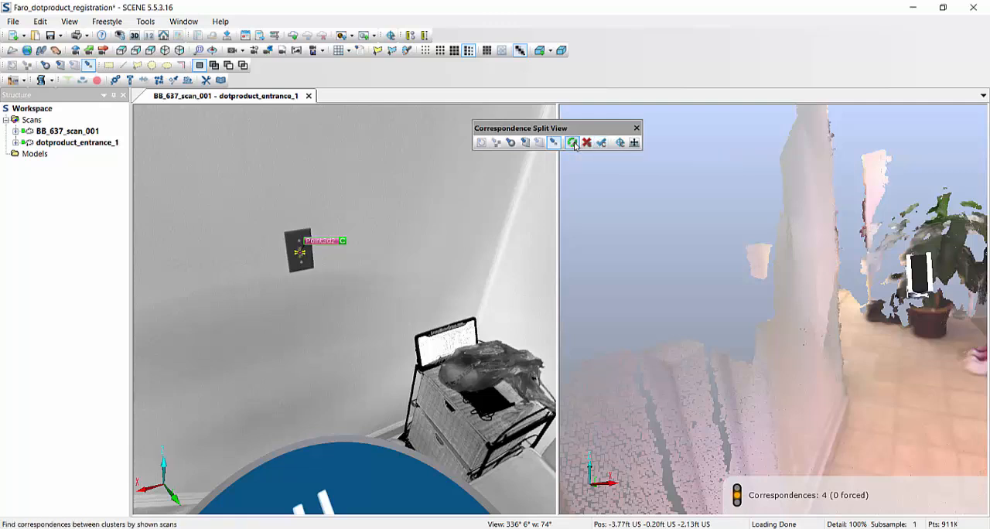
mouse_move(633, 143)
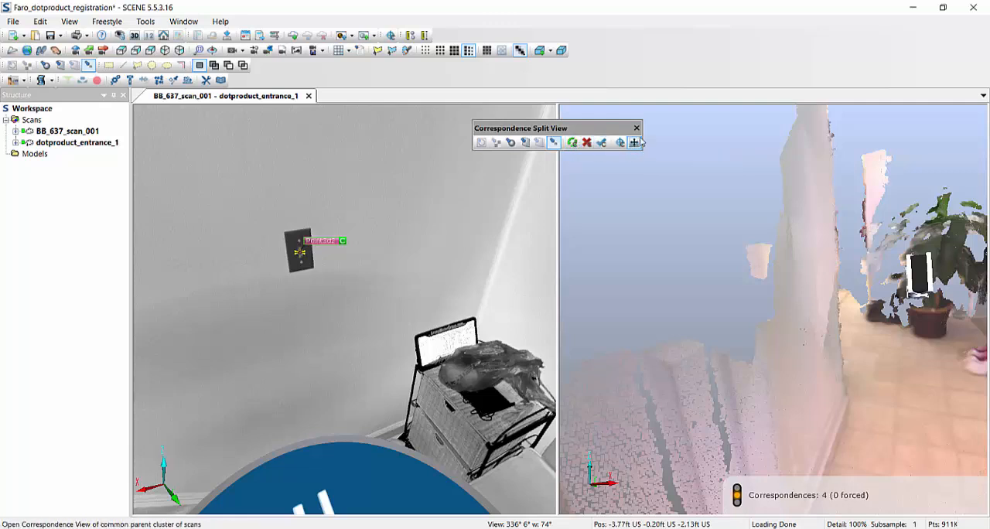
mouse_move(636, 128)
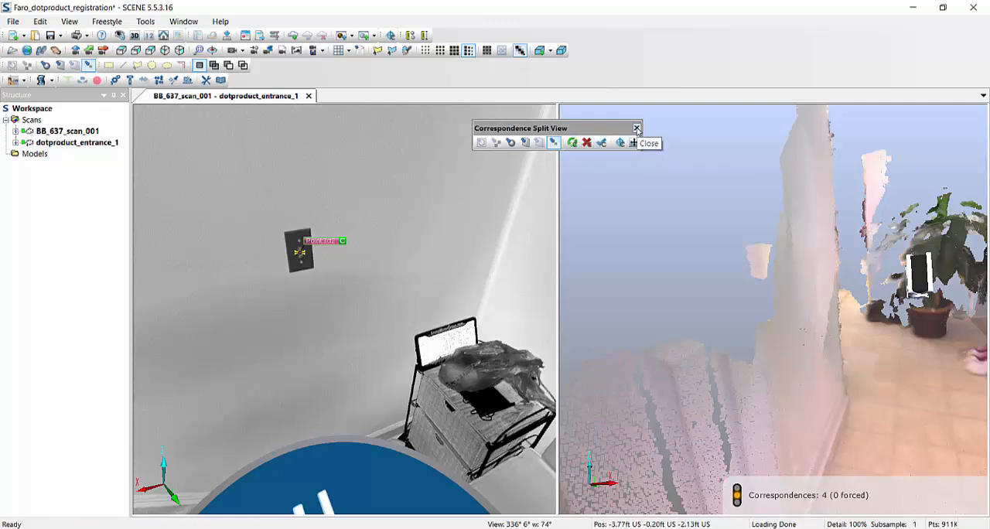
Close the correspondence editing tools and confirm forcing the four scan correspondences.
left_click(648, 143)
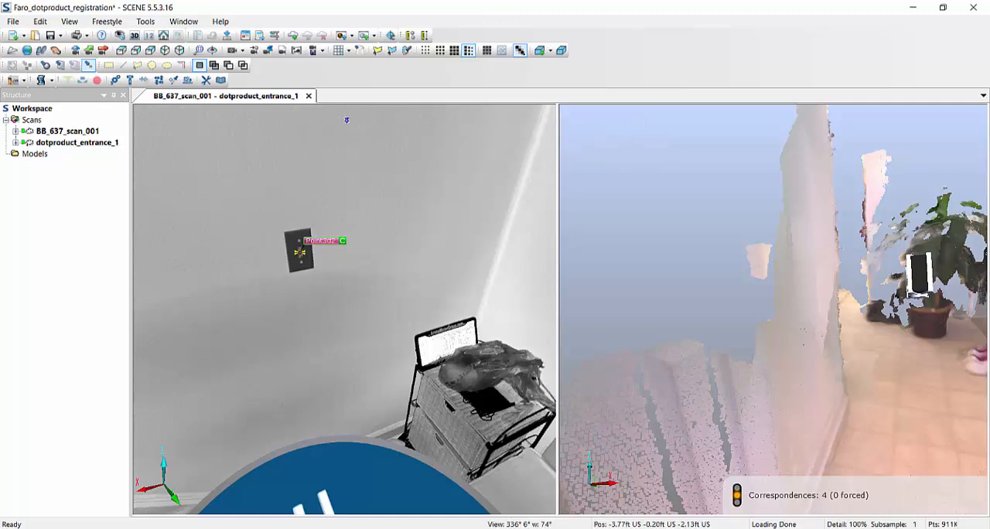
mouse_move(308, 96)
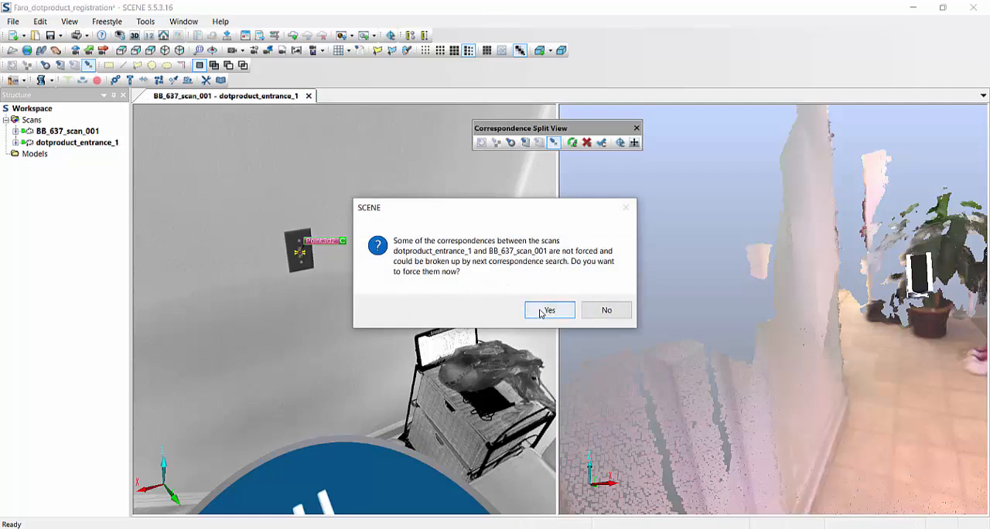
left_click(549, 310)
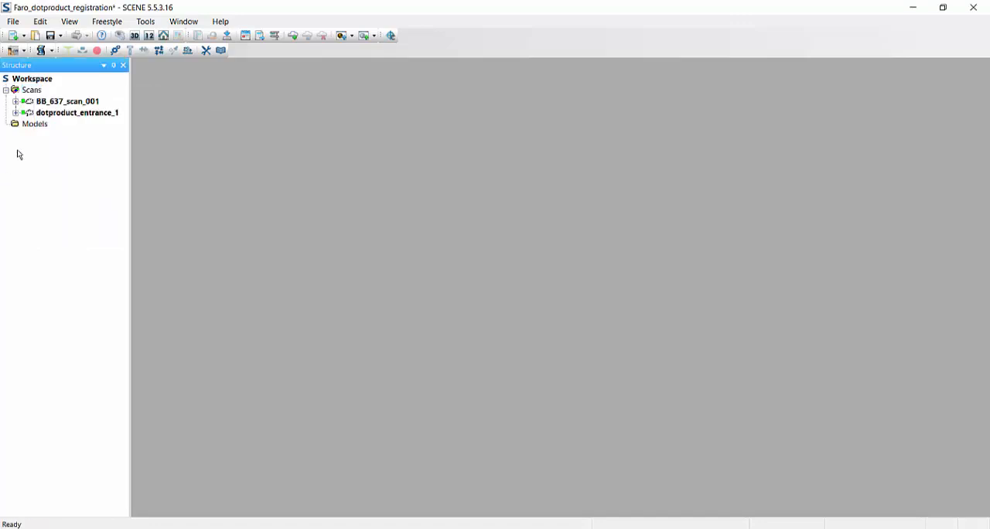
Open the Scans folder in 3D View and locate BB_637_scan_001 and the DotProduct entrance scan.
right_click(31, 89)
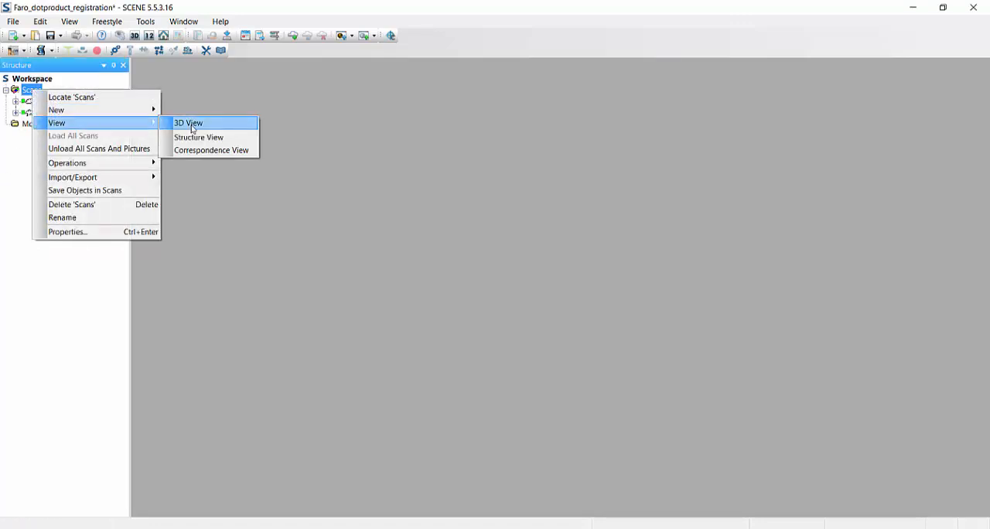
left_click(188, 123)
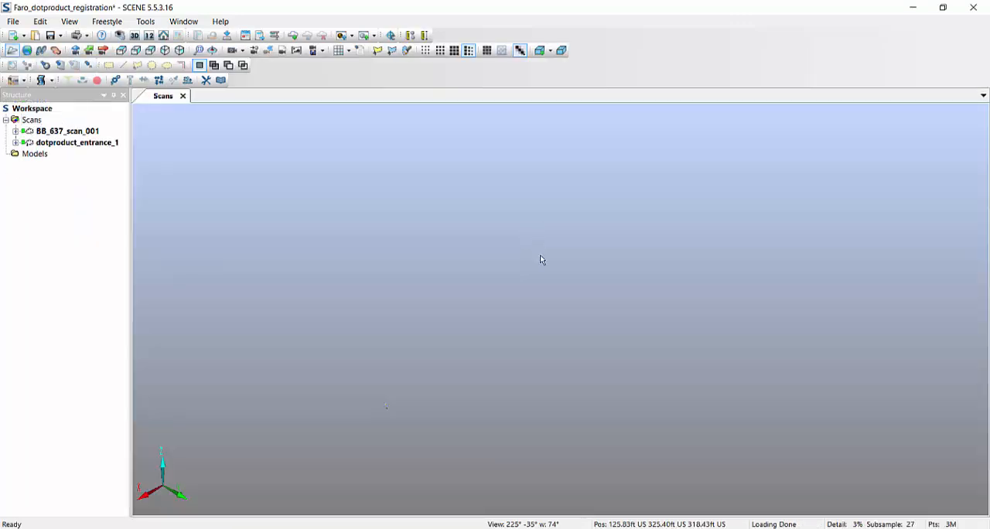
right_click(66, 130)
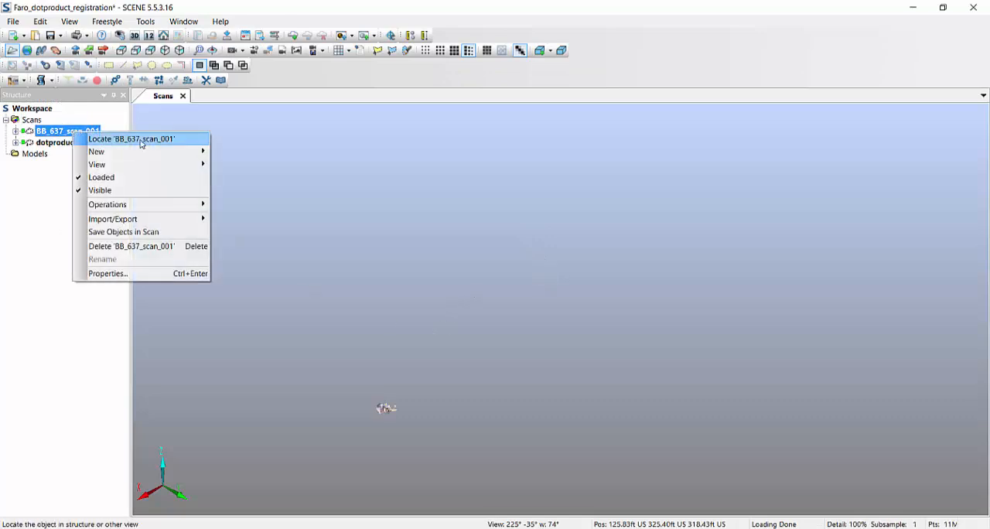
left_click(131, 139)
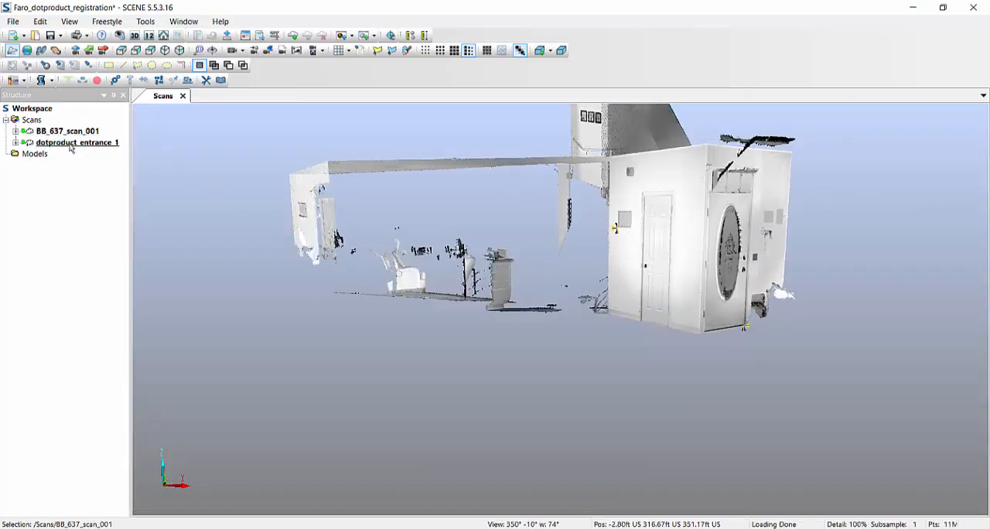
left_click(77, 142)
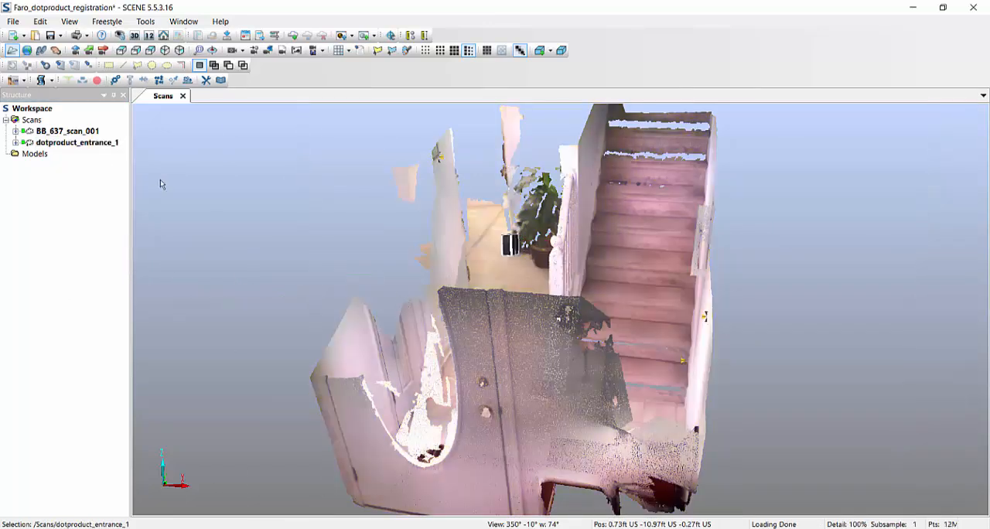
mouse_move(110, 130)
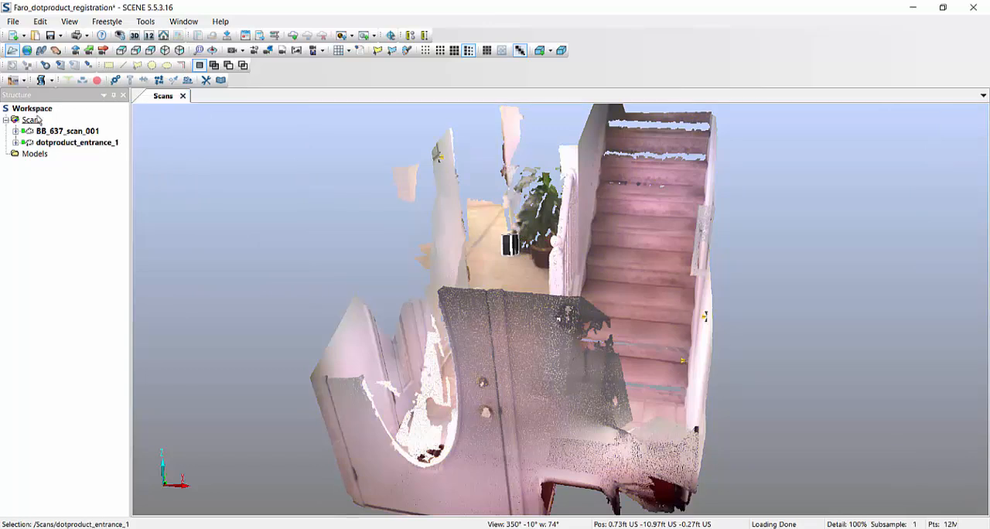
Run Place Scans on the Scans folder with Target Based placement mode.
right_click(32, 120)
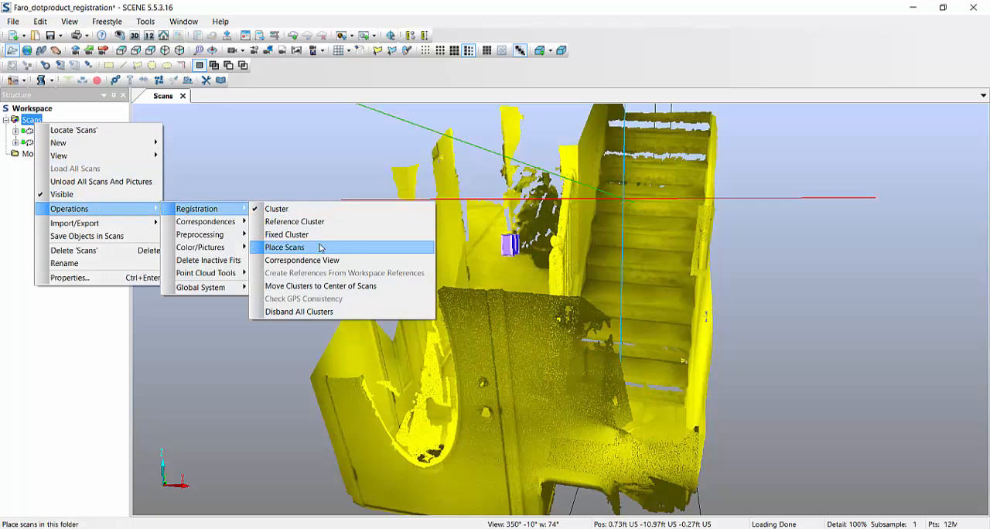
left_click(285, 247)
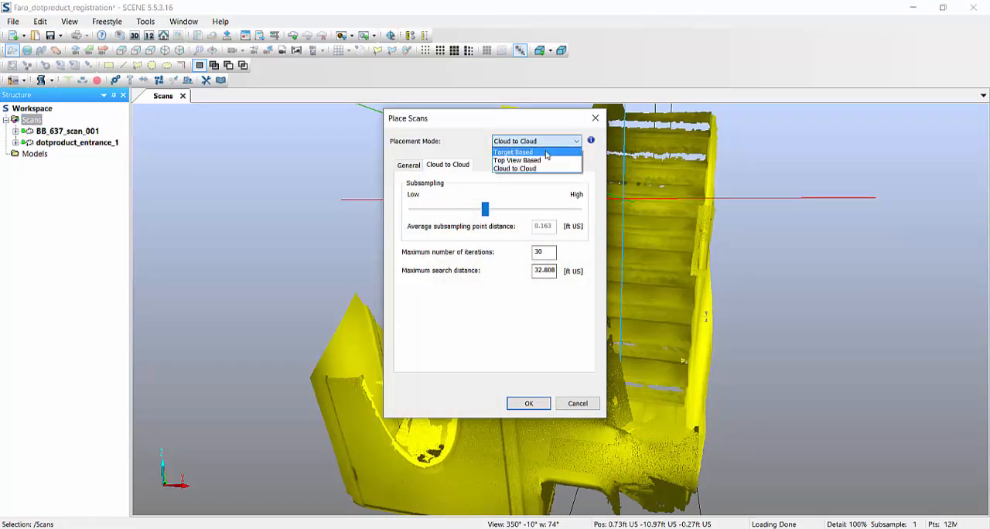
left_click(512, 152)
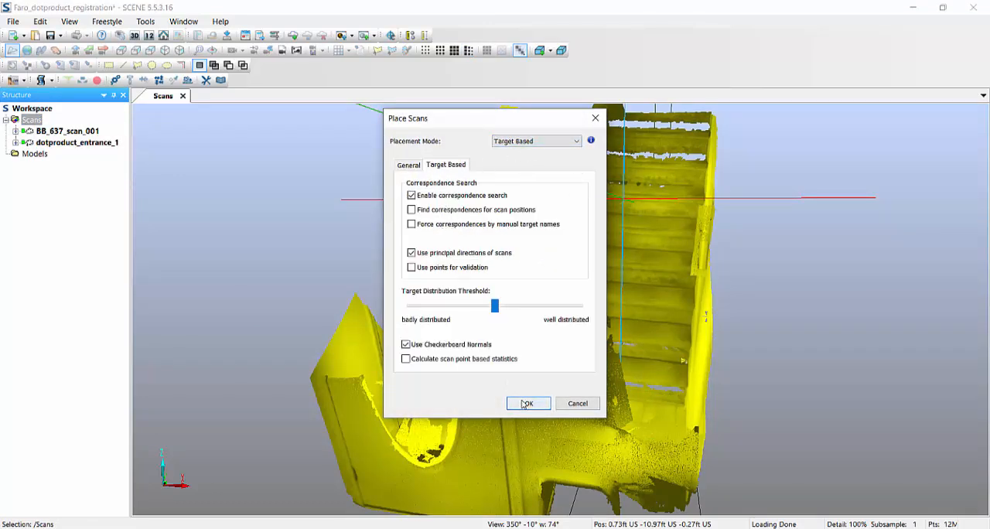
left_click(527, 403)
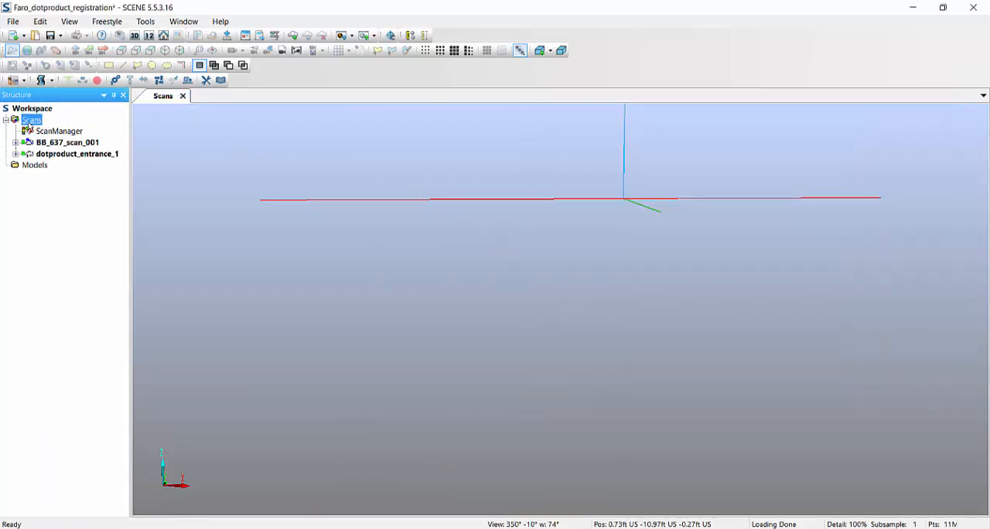
Locate all Scans in the 3D view and fly along the staircase to inspect scan overlap.
right_click(31, 120)
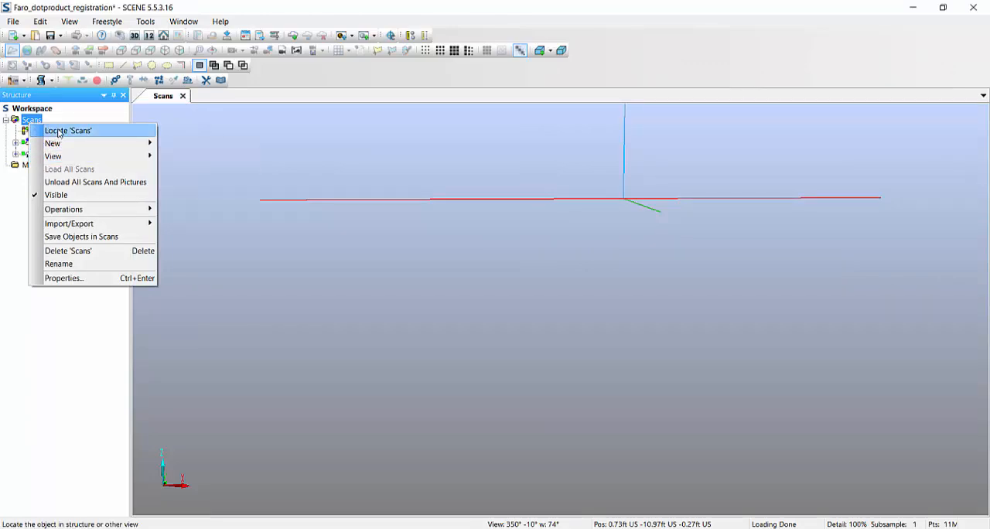
left_click(69, 169)
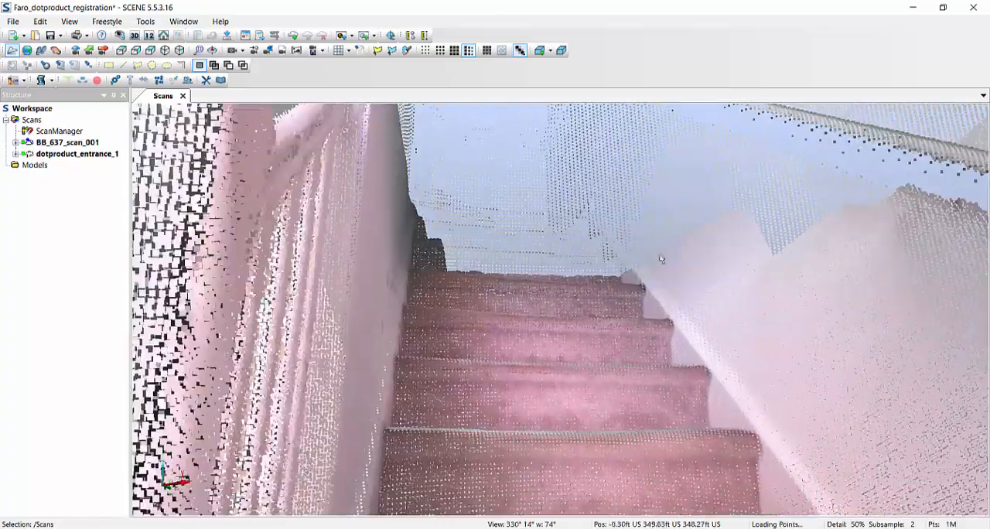
left_click_drag(661, 259, 603, 313)
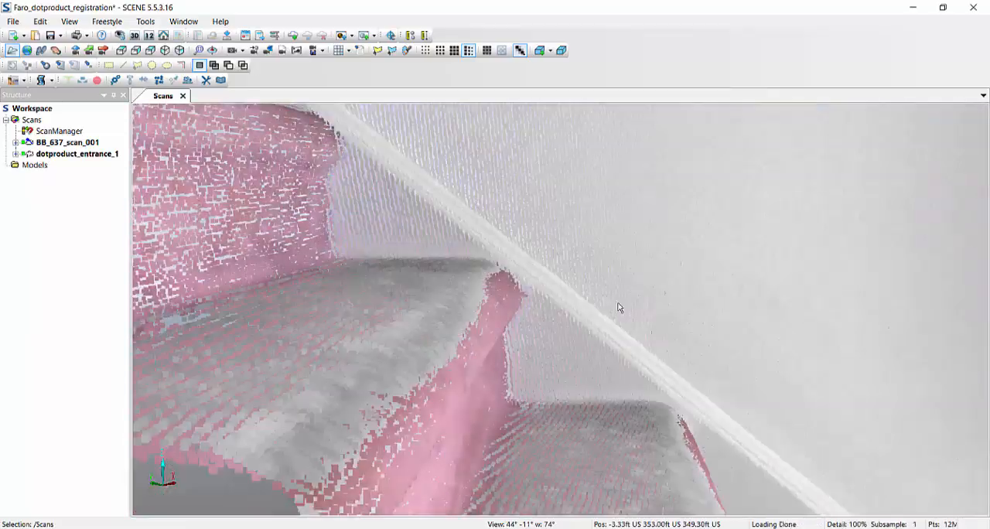
left_click_drag(619, 308, 734, 332)
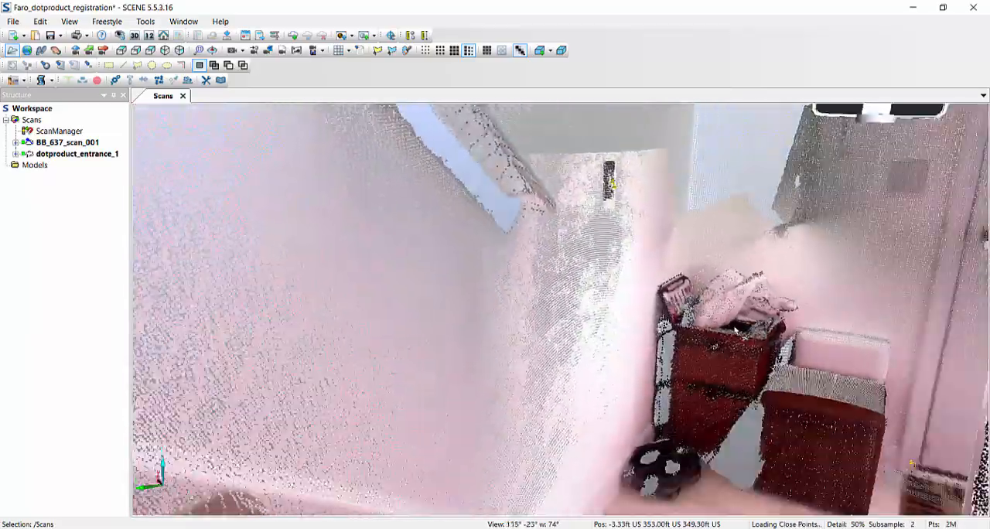
left_click_drag(735, 332, 778, 309)
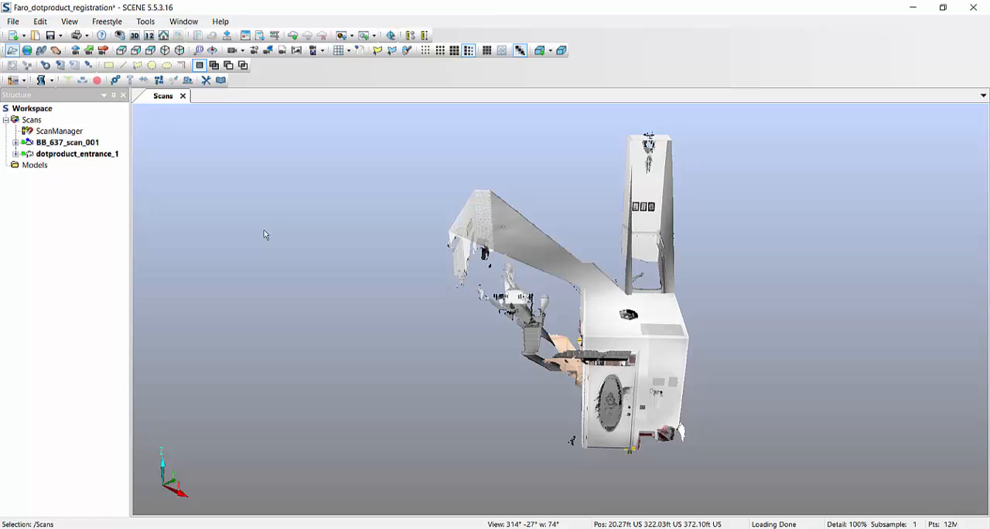
left_click(76, 153)
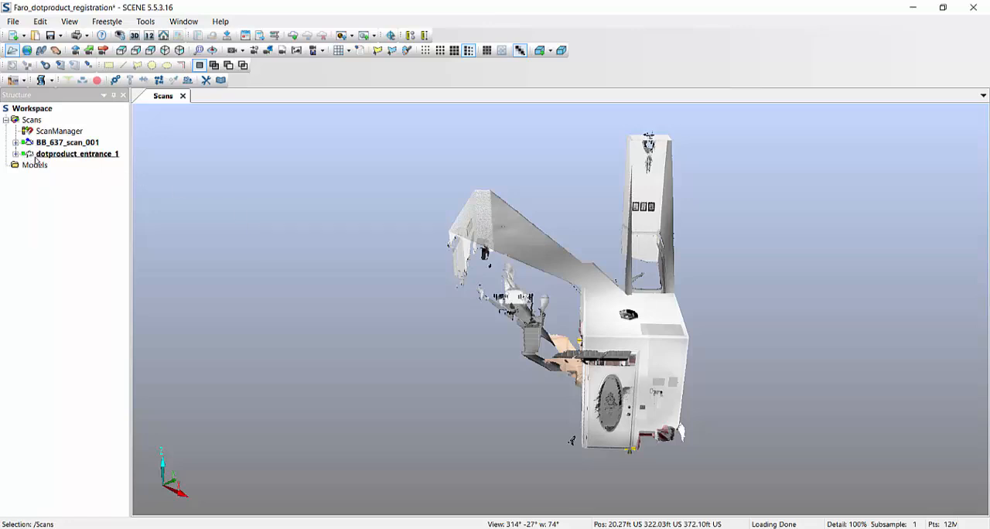
right_click(77, 153)
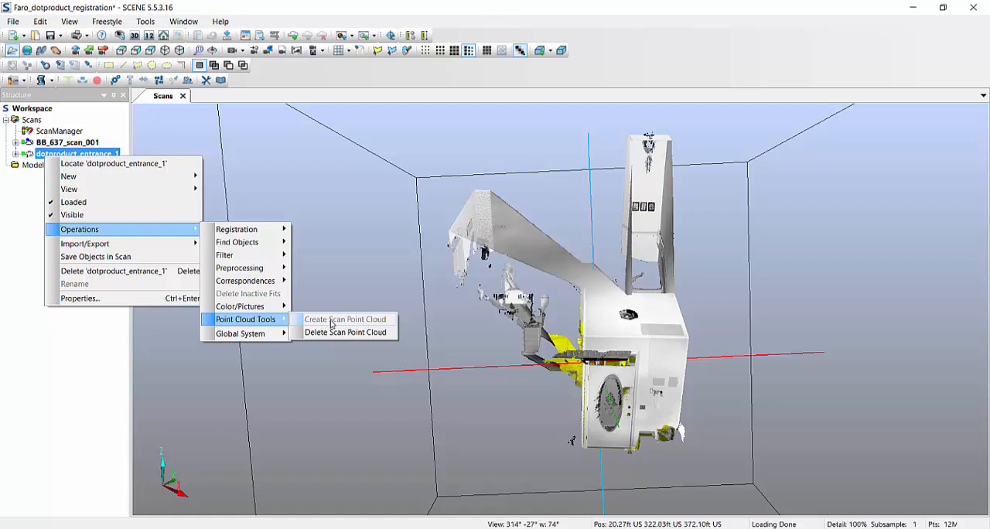
mouse_move(333, 324)
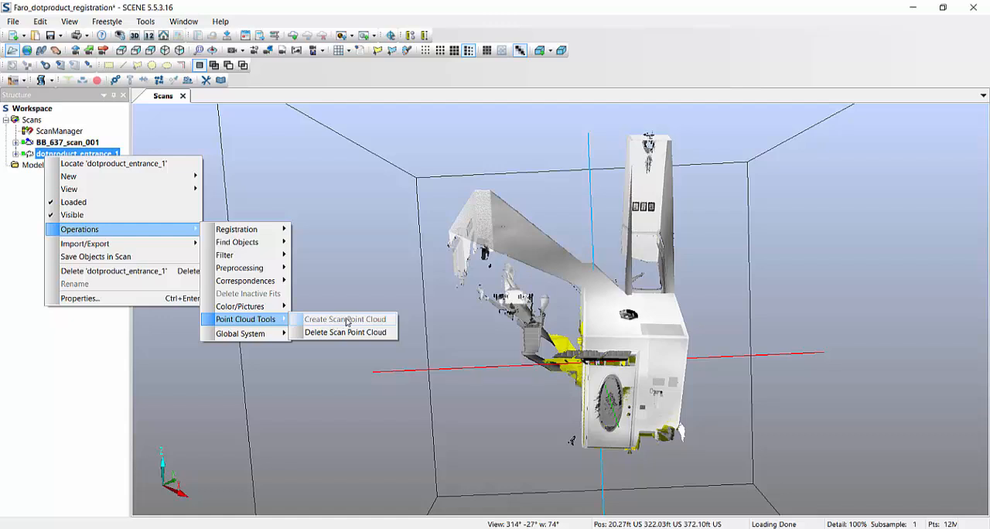
mouse_move(65, 322)
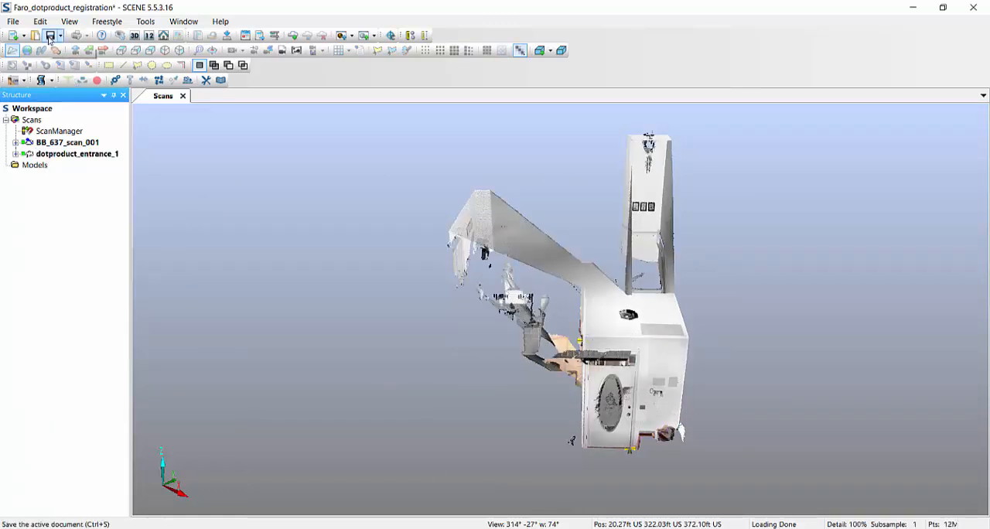
mouse_move(49, 36)
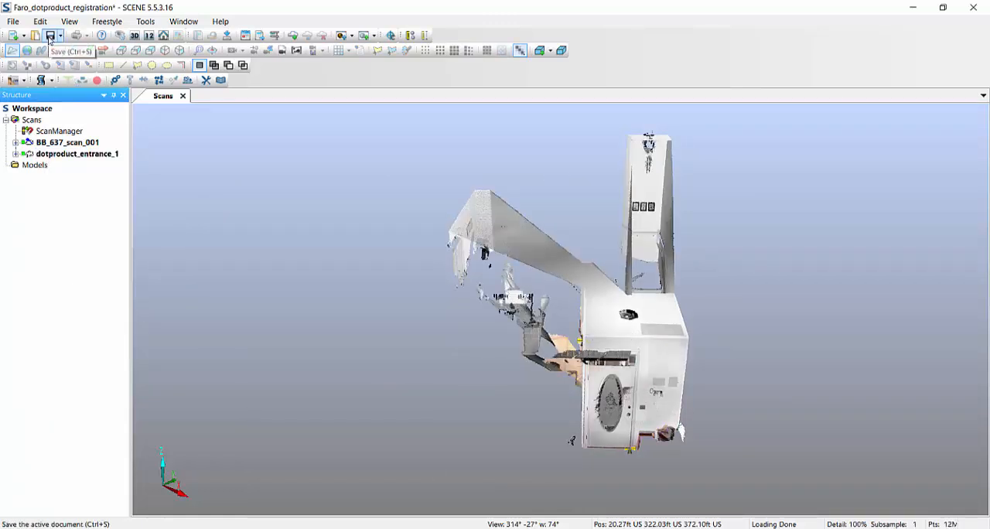